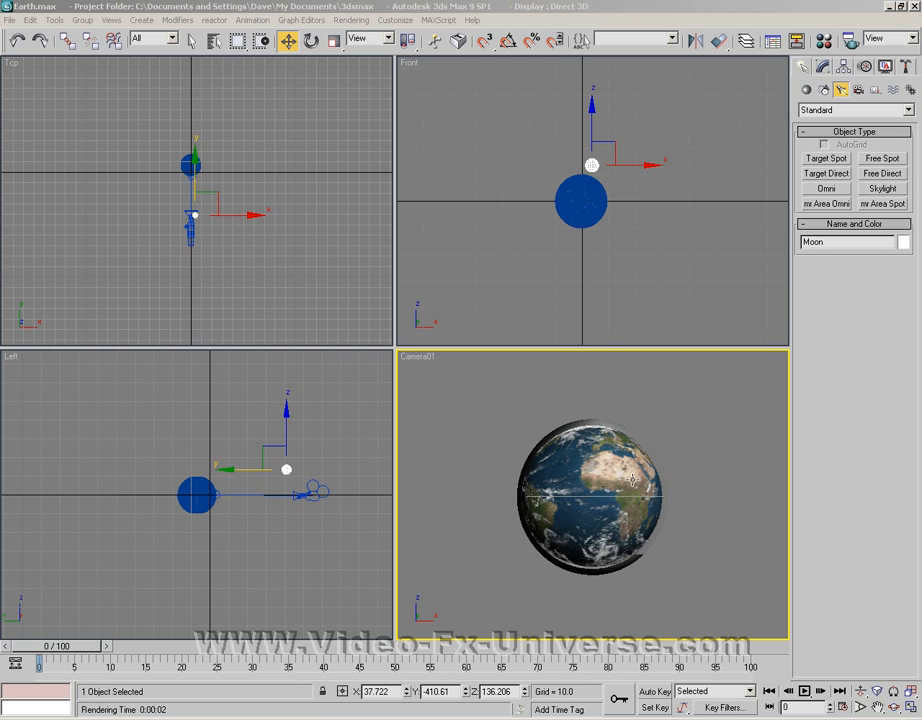
pyautogui.moveTo(631, 481)
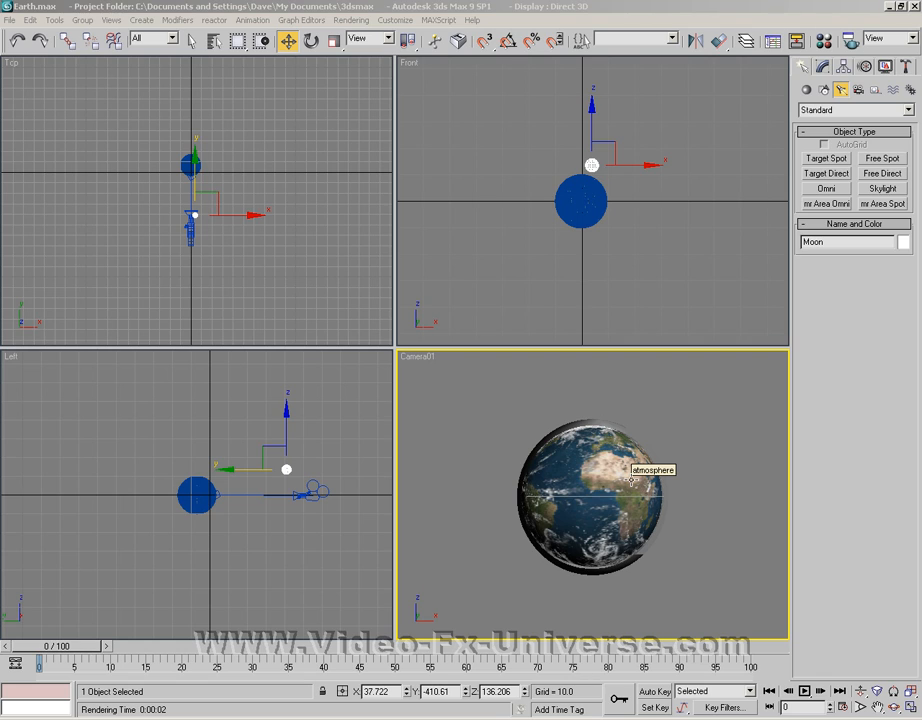
pyautogui.moveTo(448, 414)
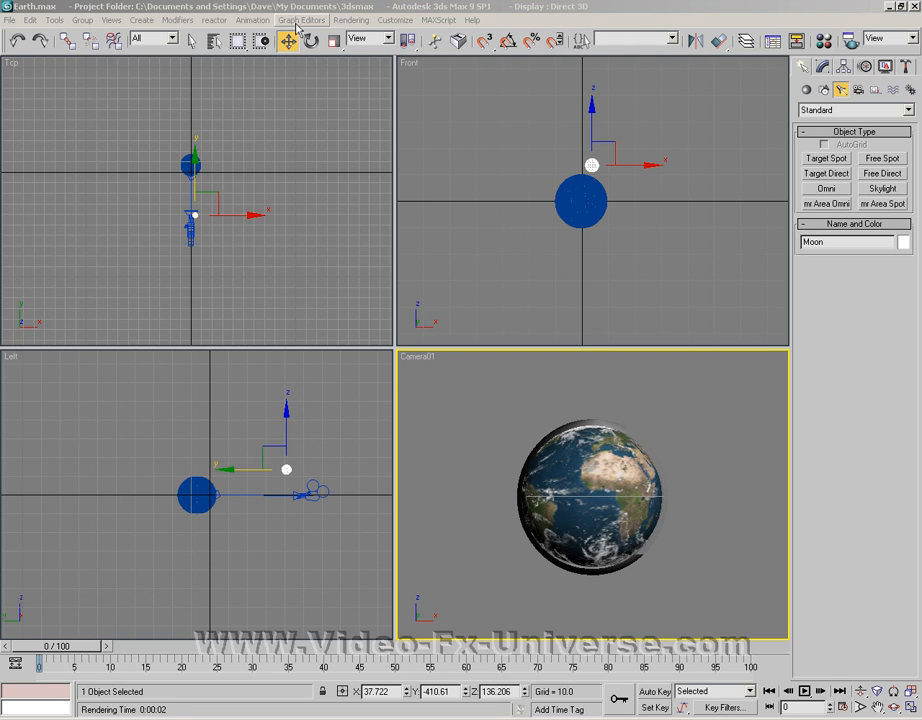
# - Quick-render the Earth through Camera01 and close the rendered frame window
pyautogui.click(351, 20)
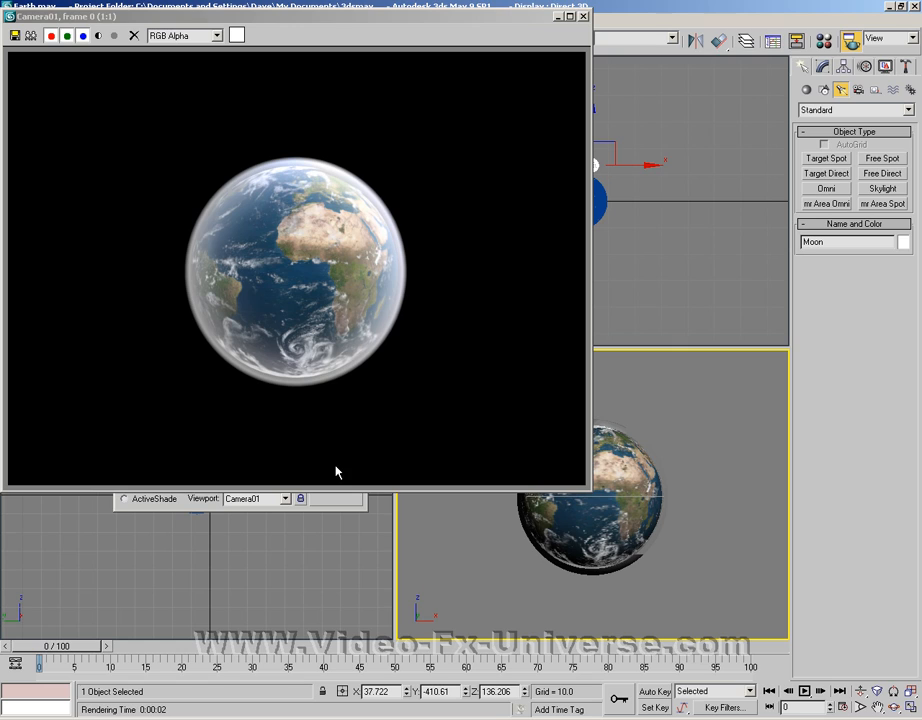
pyautogui.moveTo(508, 118)
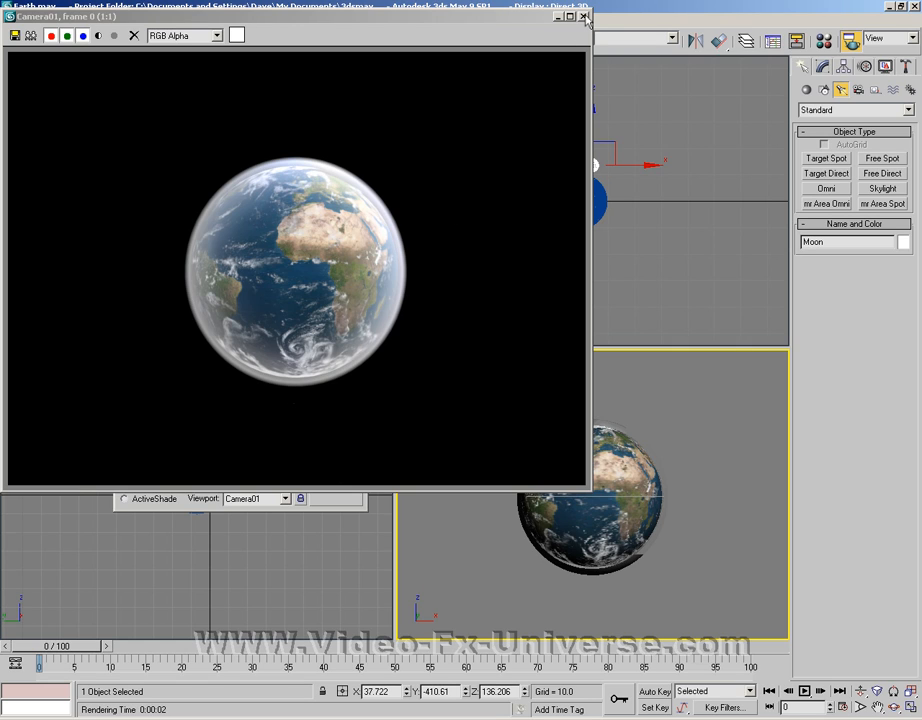
pyautogui.click(585, 16)
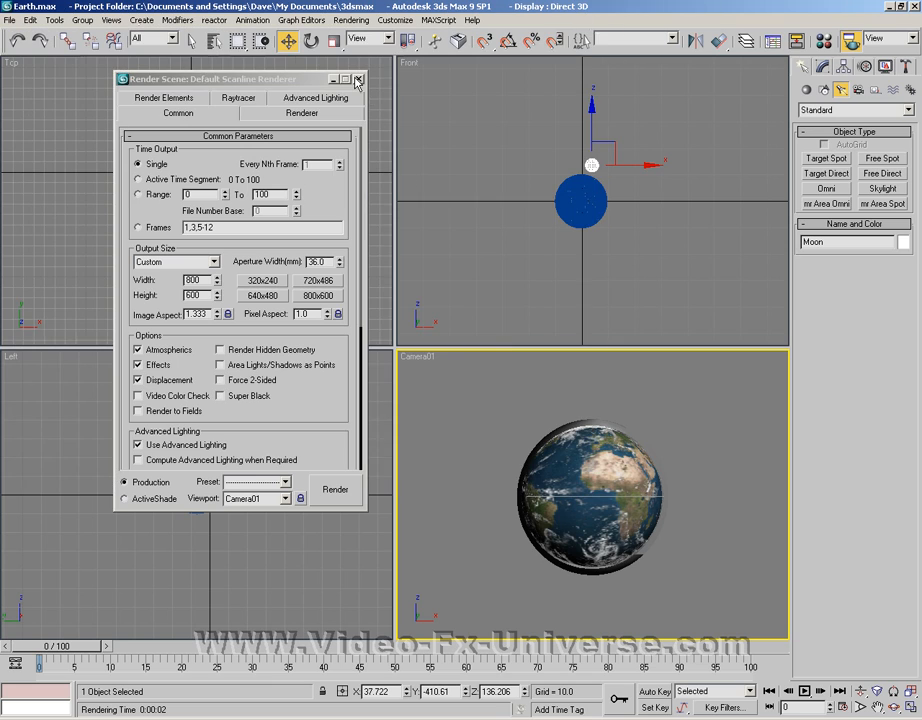
# - Close Render Scene and start a PArray from the Particle Systems geometry category
pyautogui.click(358, 79)
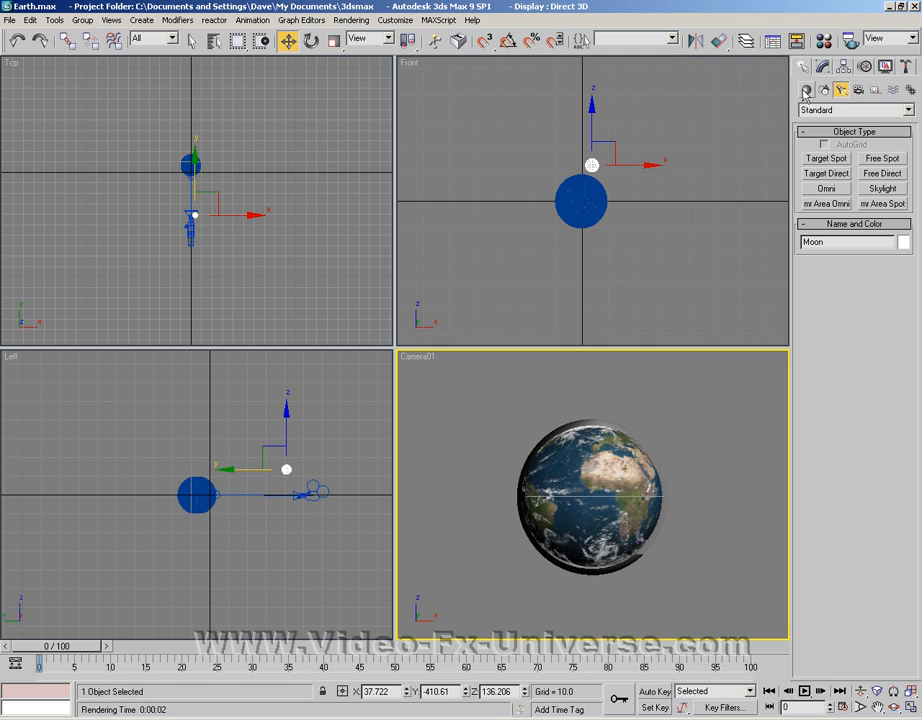
pyautogui.click(807, 91)
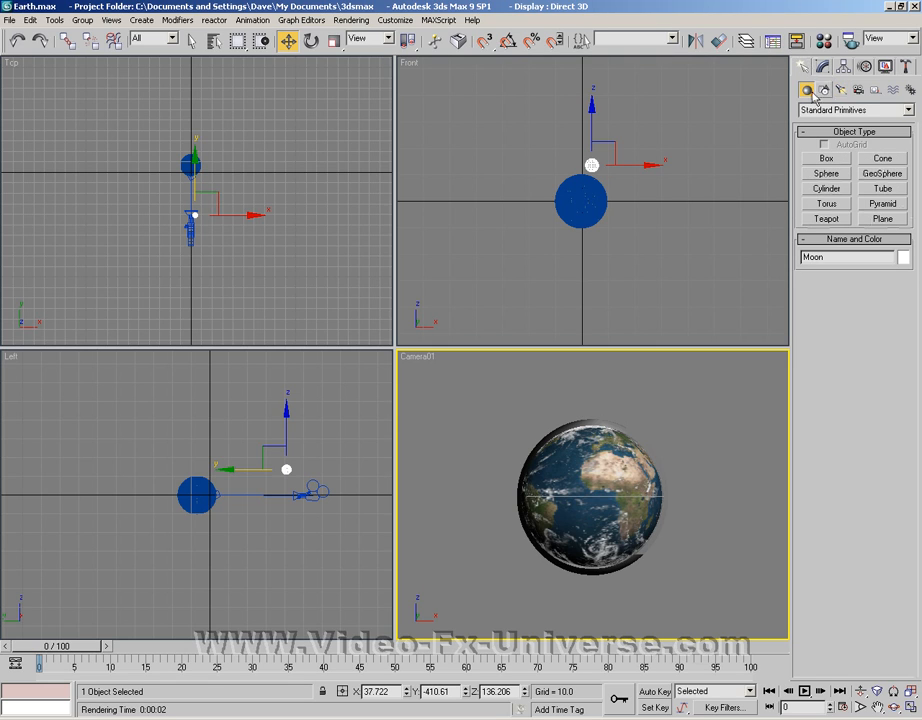
pyautogui.click(908, 110)
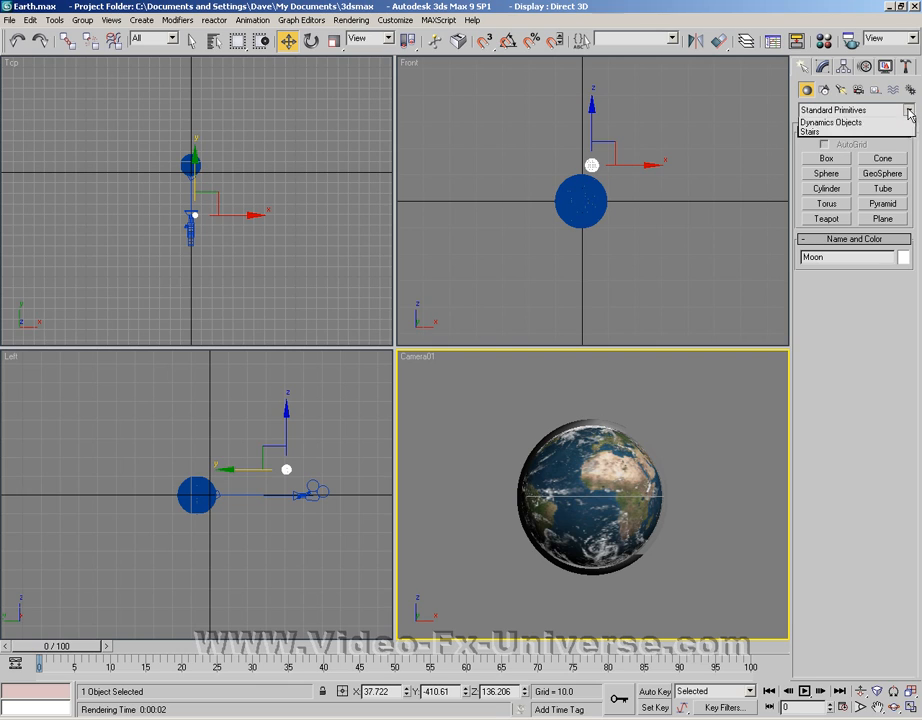
pyautogui.click(908, 110)
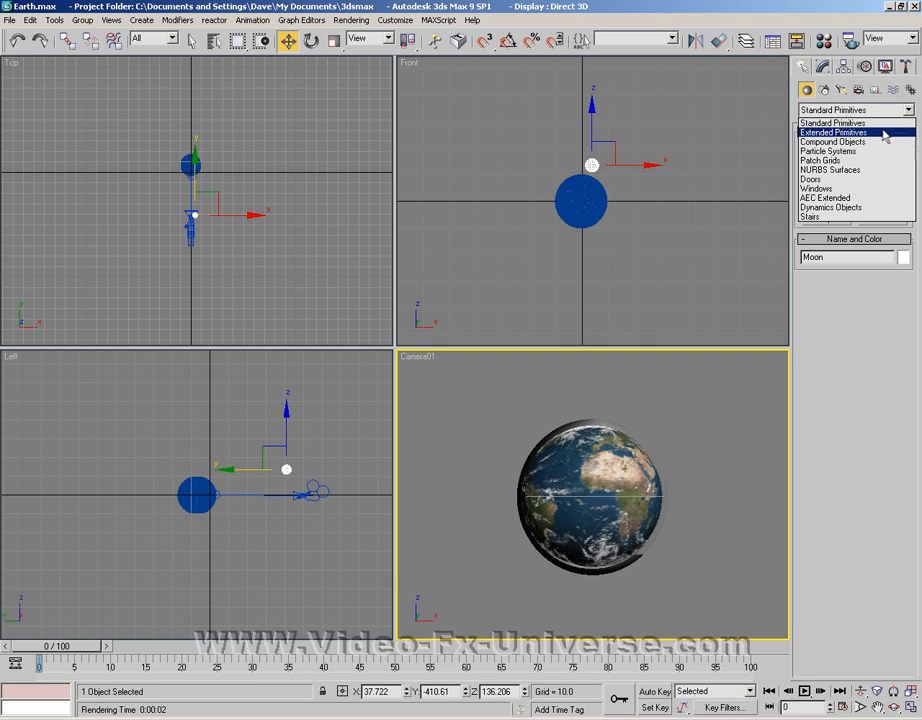
pyautogui.click(828, 151)
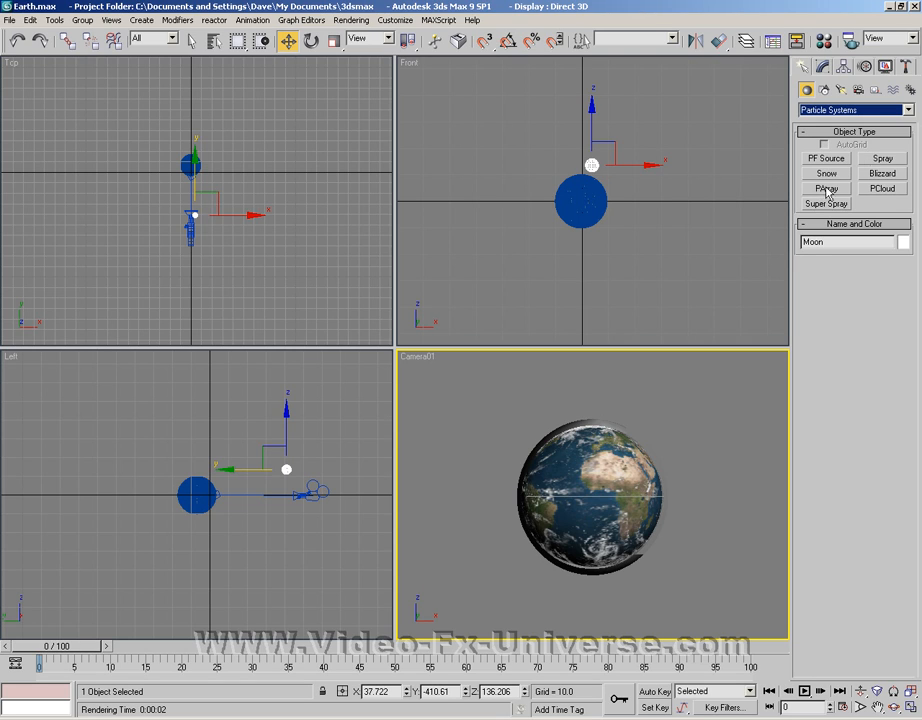
pyautogui.moveTo(828, 195)
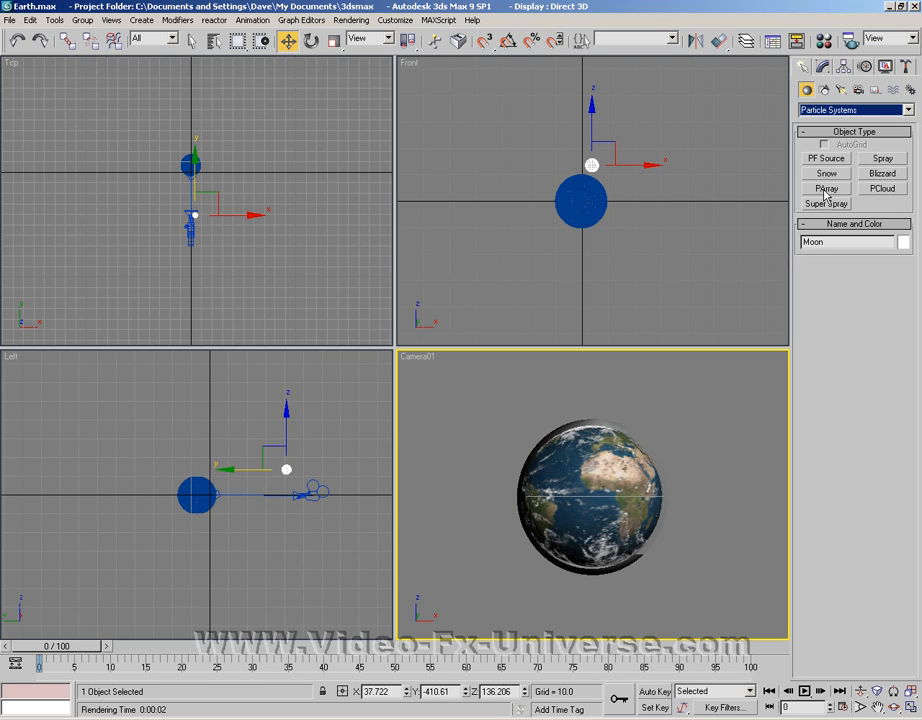
pyautogui.click(825, 188)
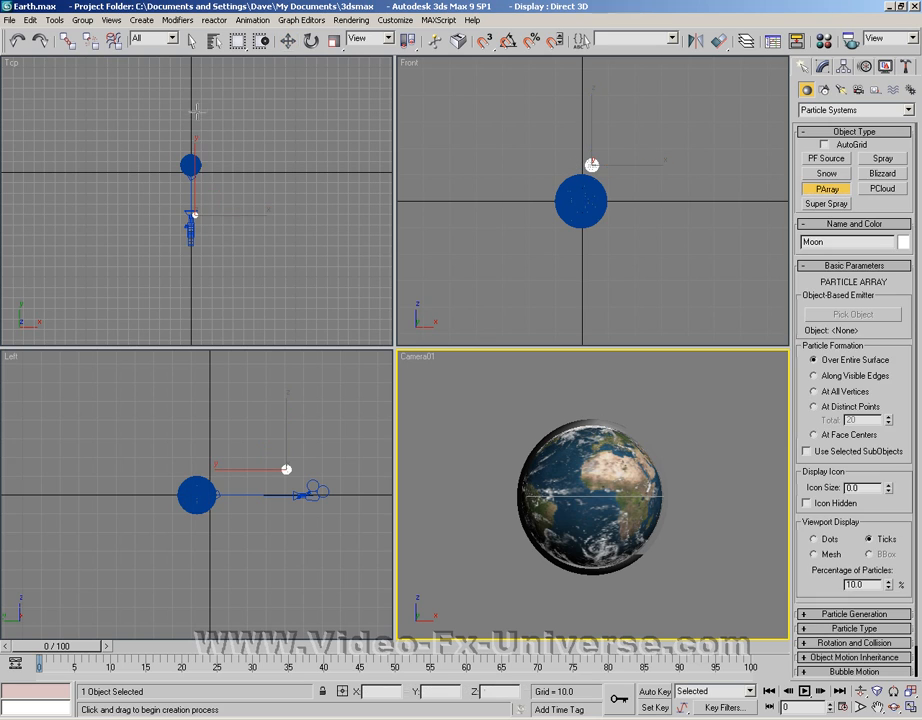
# - Draw the PArray01 emitter icon around the Earth in the Top viewport
pyautogui.moveTo(191, 165); pyautogui.dragTo(185, 130)
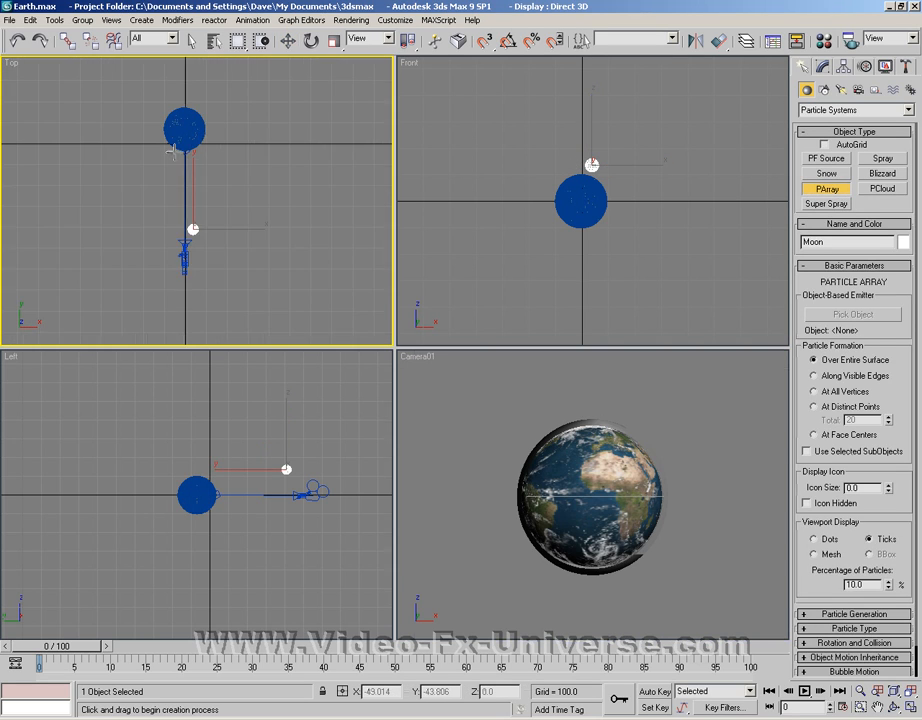
pyautogui.moveTo(185, 130); pyautogui.dragTo(197, 190)
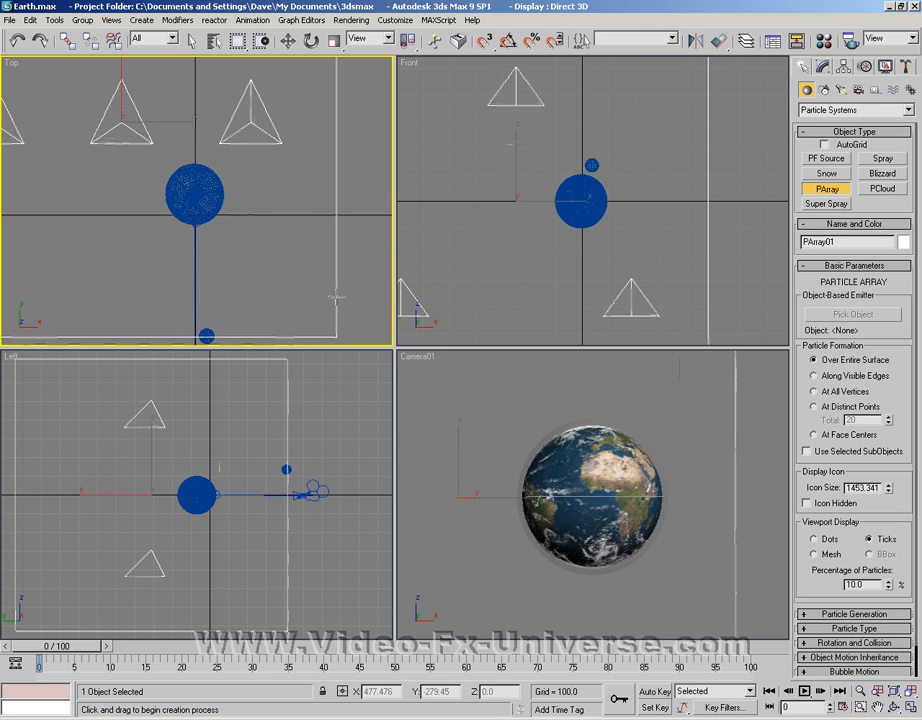
pyautogui.click(852, 314)
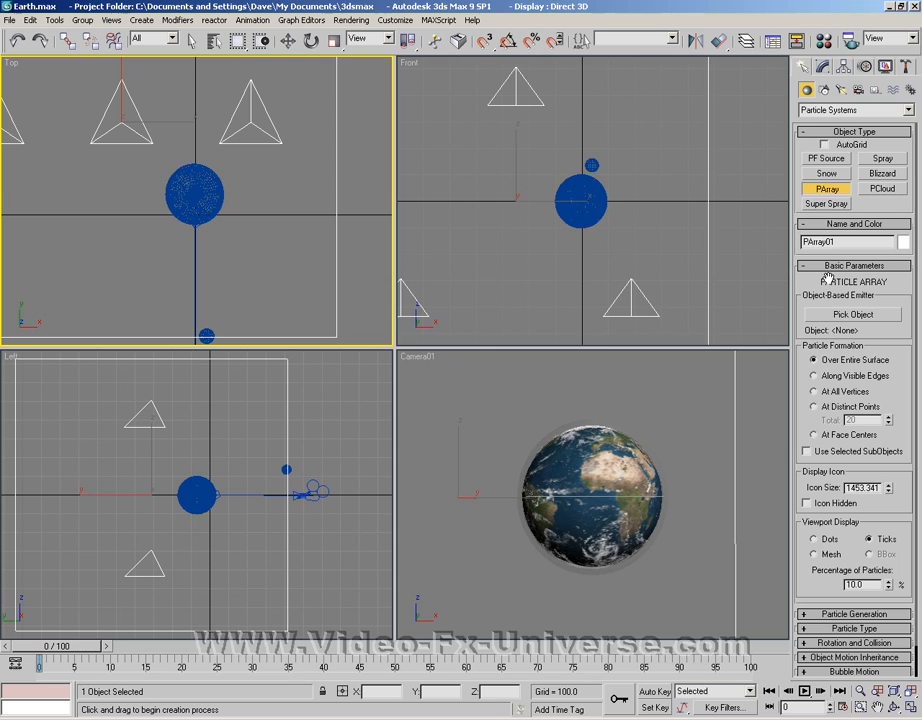
pyautogui.moveTo(840, 278)
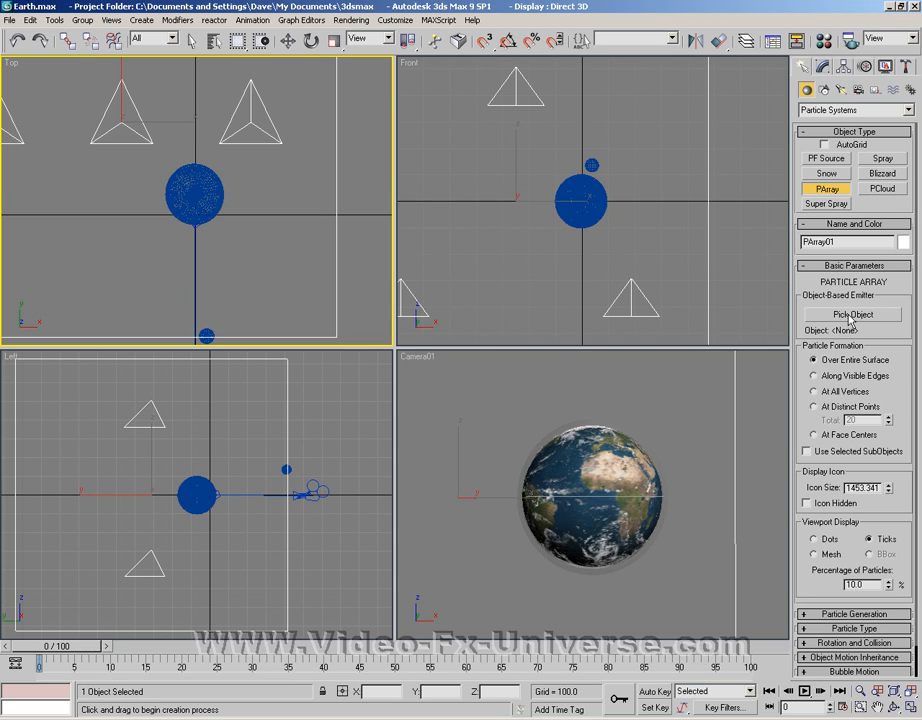
# - Pick the [Surface and clouds] Earth object by name as PArray01's emitter
pyautogui.click(852, 314)
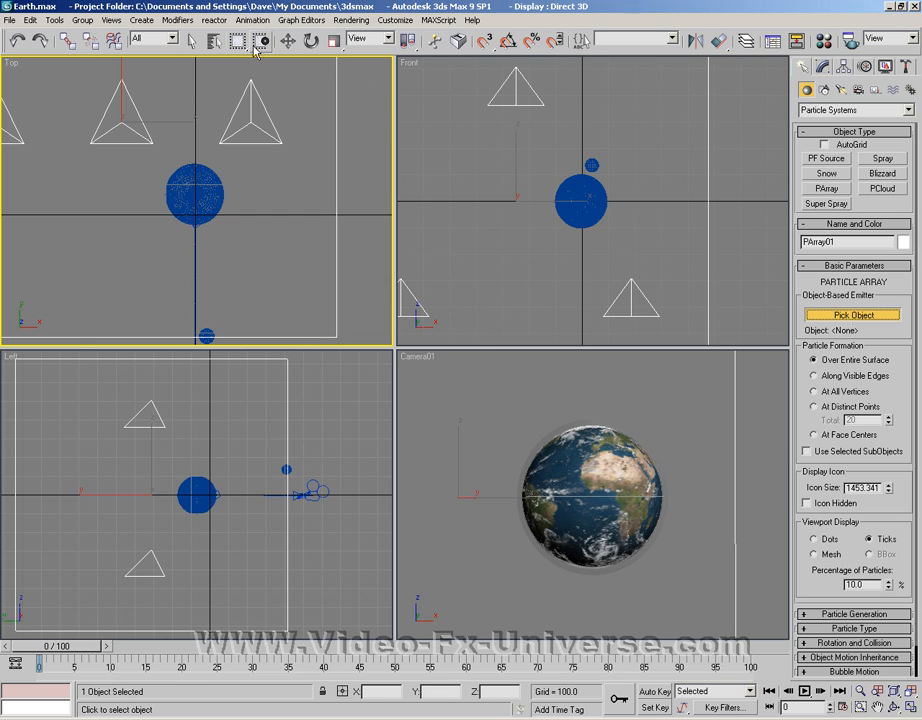
pyautogui.click(851, 314)
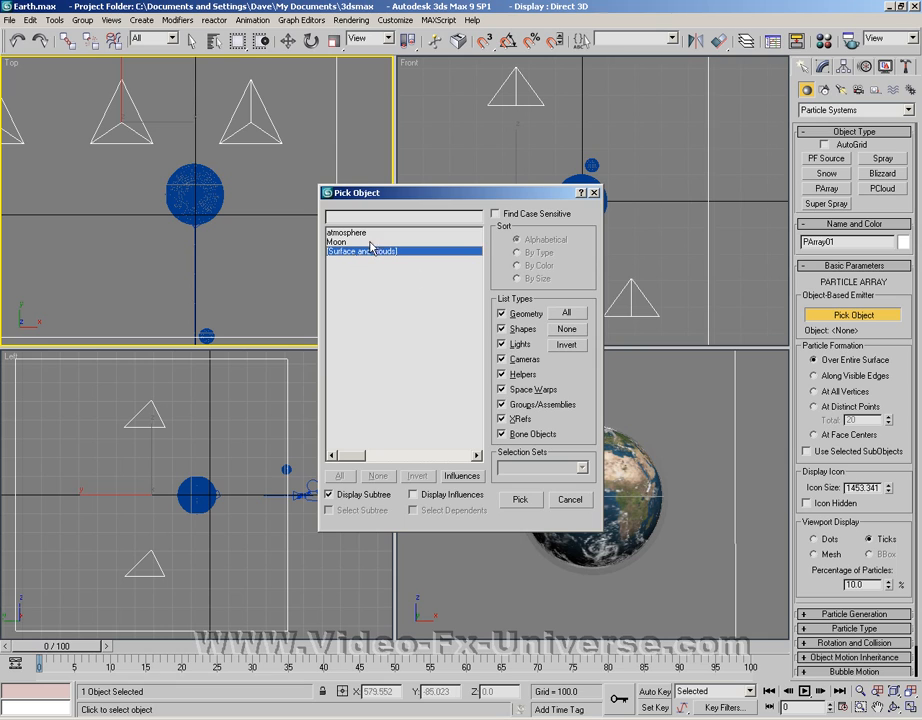
pyautogui.click(520, 499)
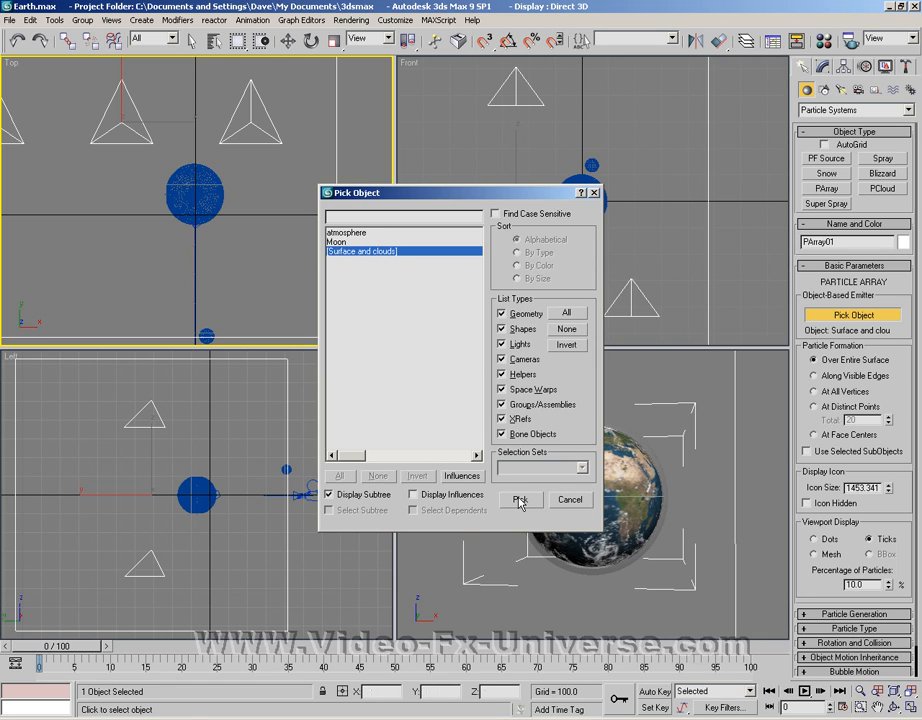
pyautogui.click(520, 500)
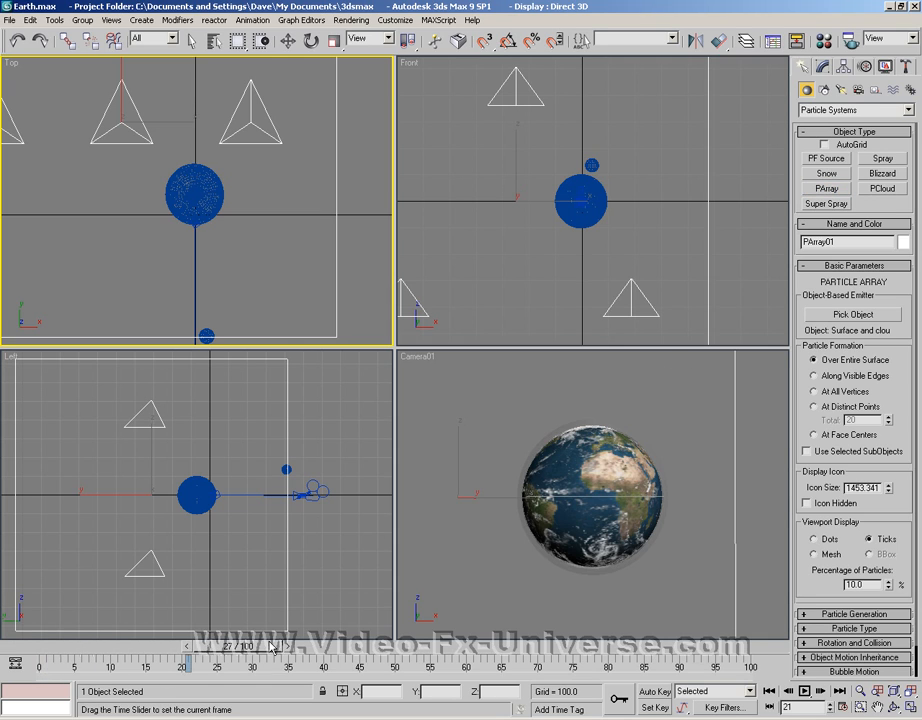
# - Set Object Fragments particles, Thickness 11, with a Minimum of 200 chunks
pyautogui.click(826, 188)
pyautogui.write('1')
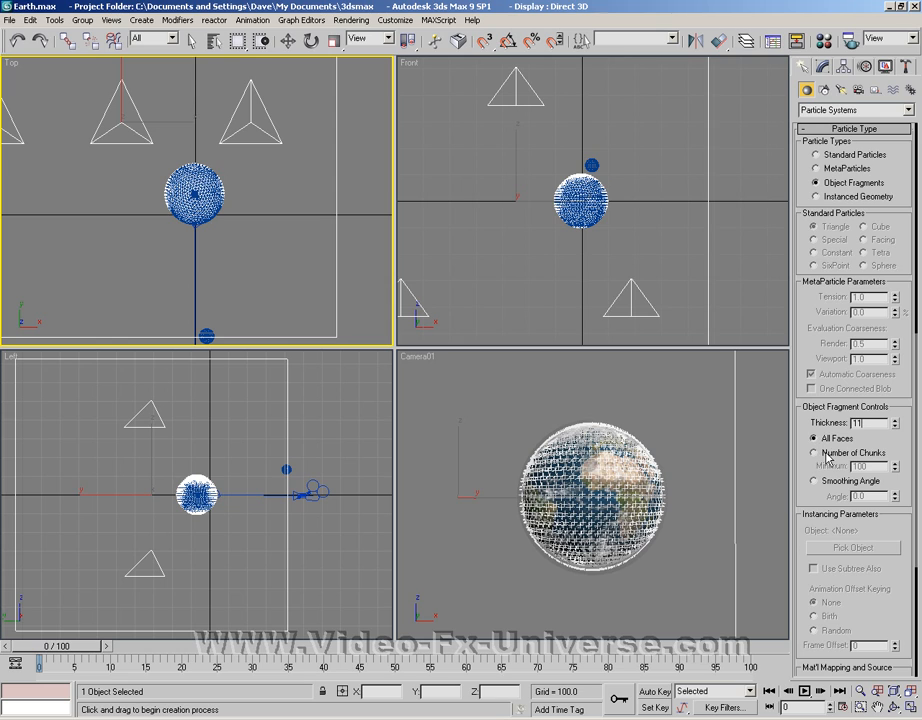
pyautogui.click(813, 453)
pyautogui.write('200')
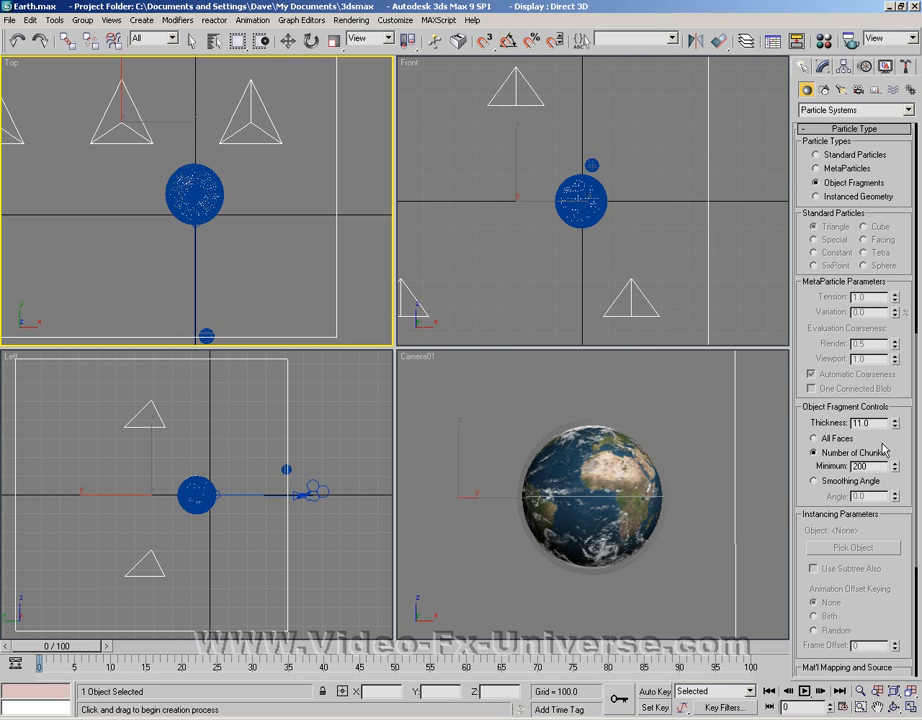
pyautogui.moveTo(875, 448)
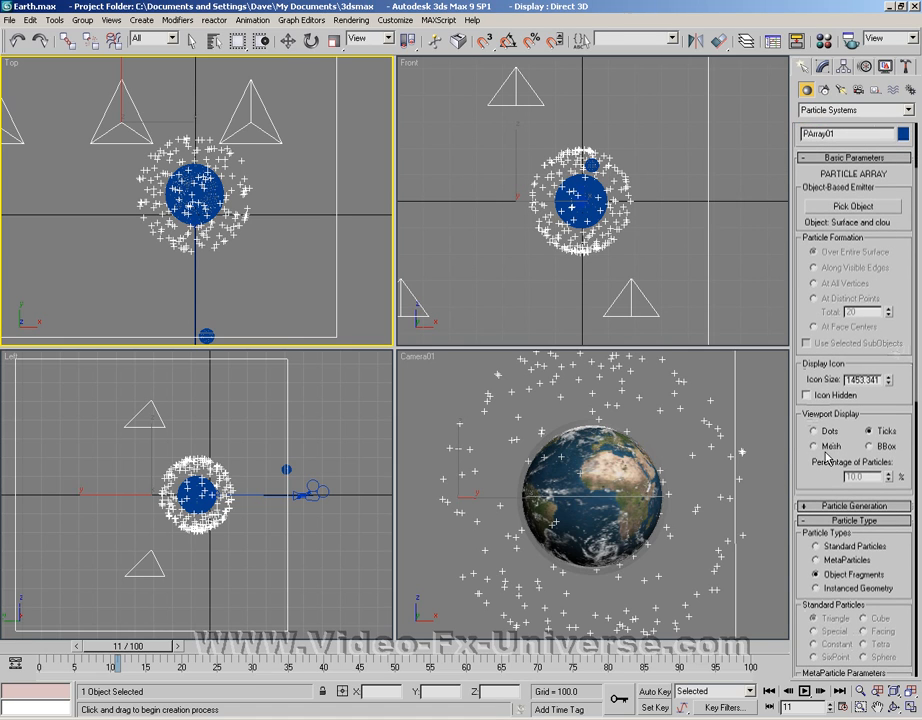
# - Switch PArray01's viewport display from Ticks to Mesh
pyautogui.click(812, 446)
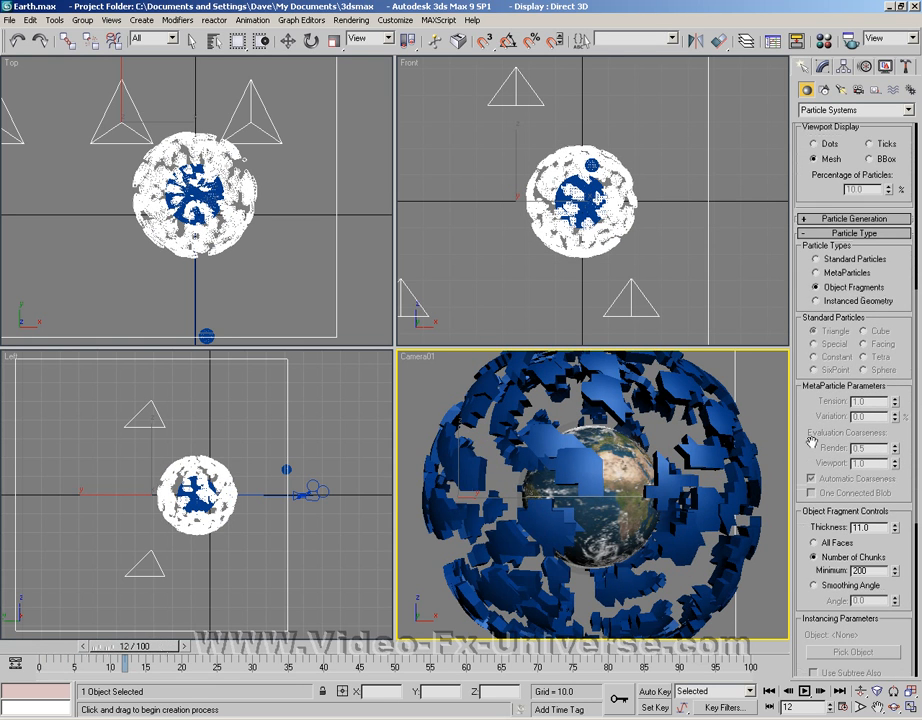
# - Scroll to Mat'l Mapping and Source and select PArray01 from the object list
pyautogui.scroll(-3)
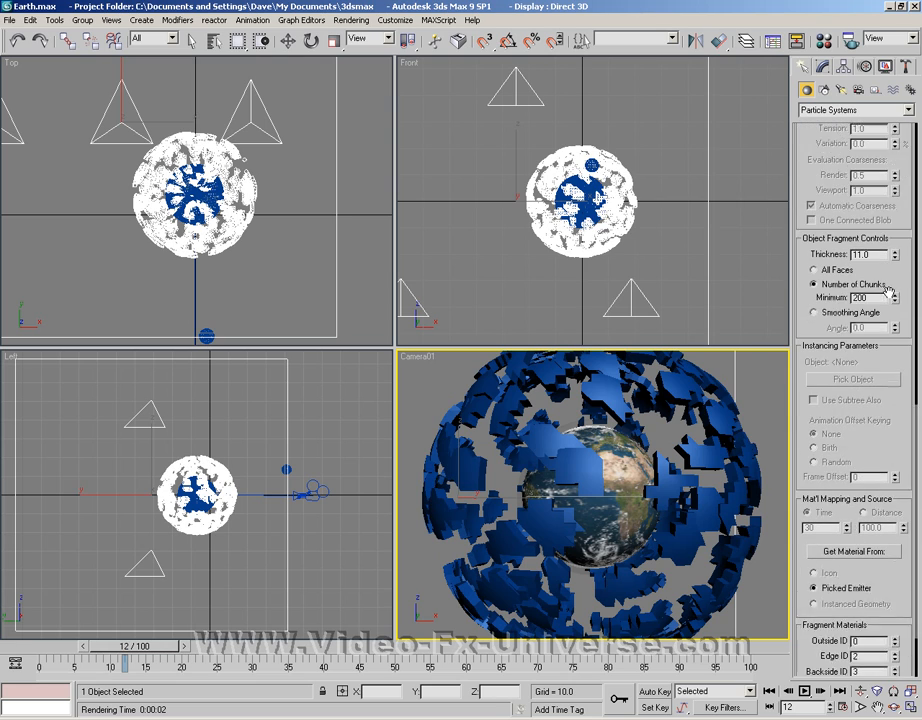
pyautogui.scroll(-3)
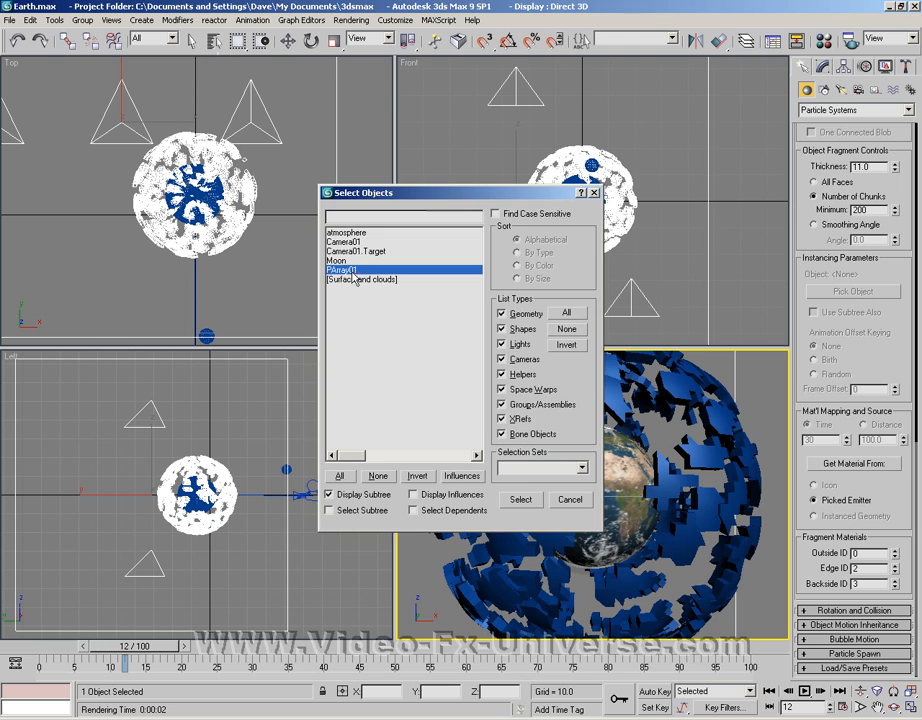
pyautogui.click(520, 499)
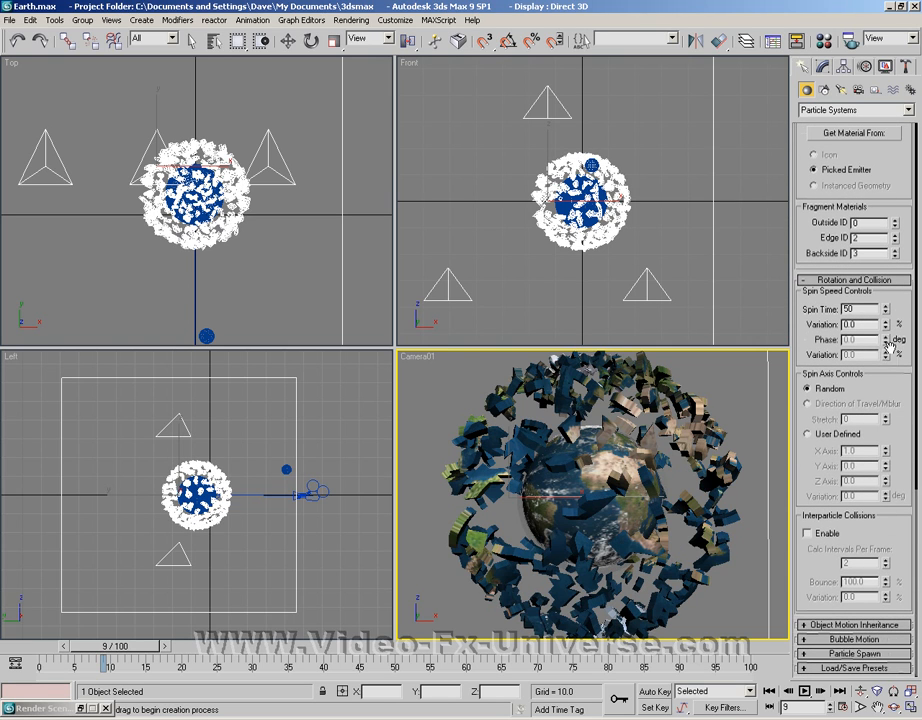
# - Scroll to Rotation and Collision and set the fragments' Spin Time to 50
pyautogui.scroll(-3)
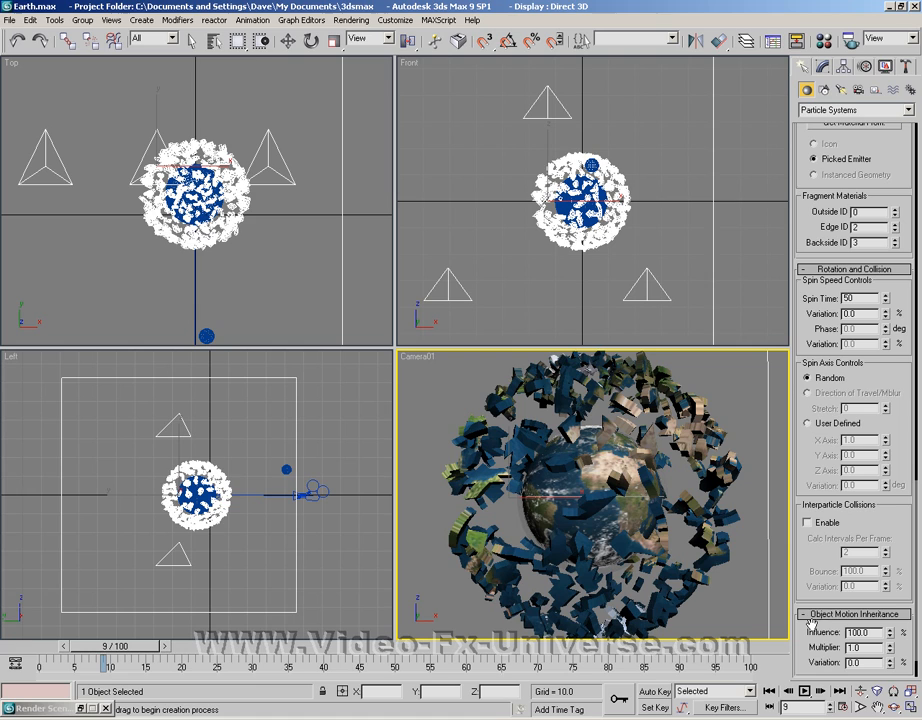
pyautogui.scroll(-3)
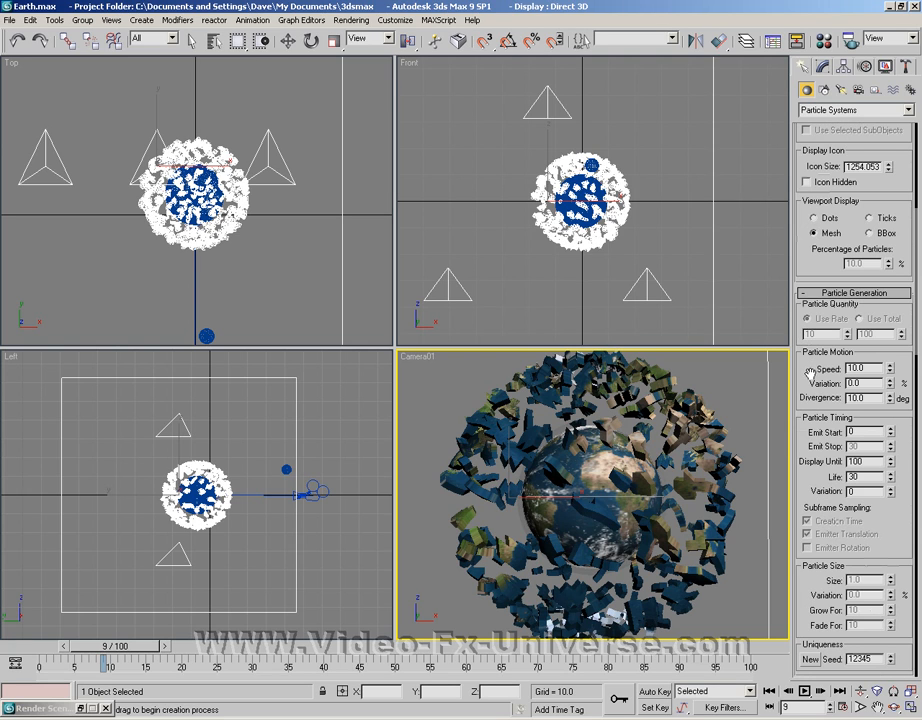
# - Set PArray01's Emit Start to frame 20 in Particle Timing
pyautogui.scroll(-3)
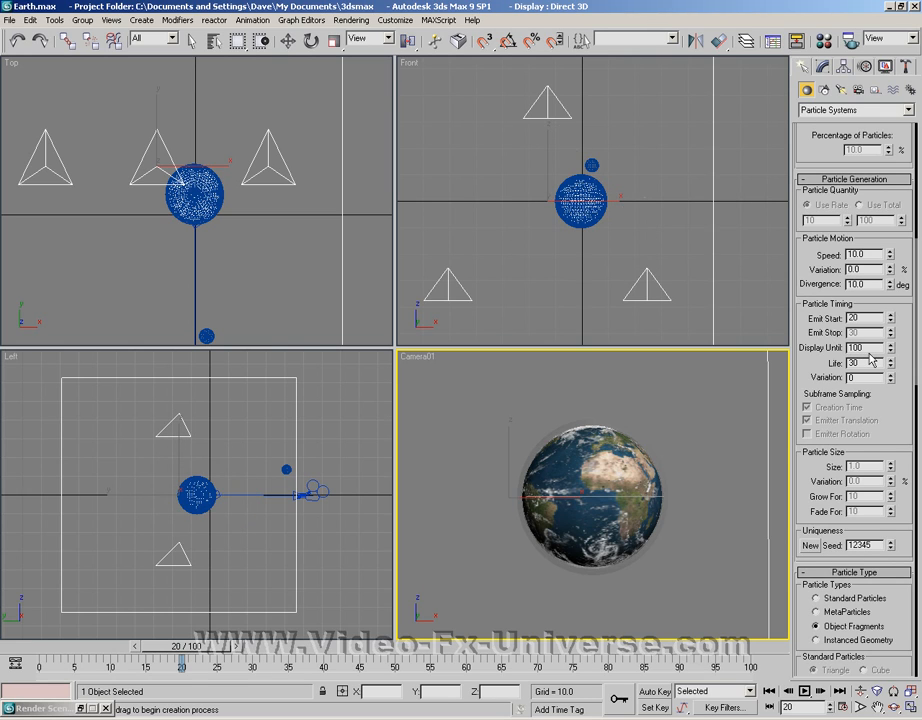
pyautogui.moveTo(656, 430)
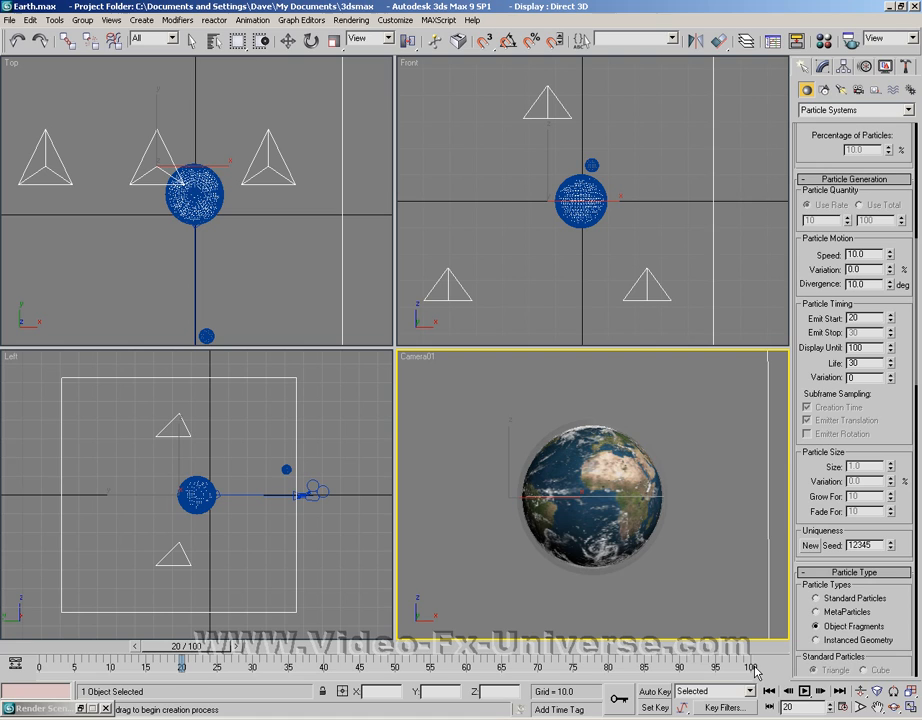
# - Set the animation End Time to 200 in Time Configuration
pyautogui.click(769, 707)
pyautogui.write('200')
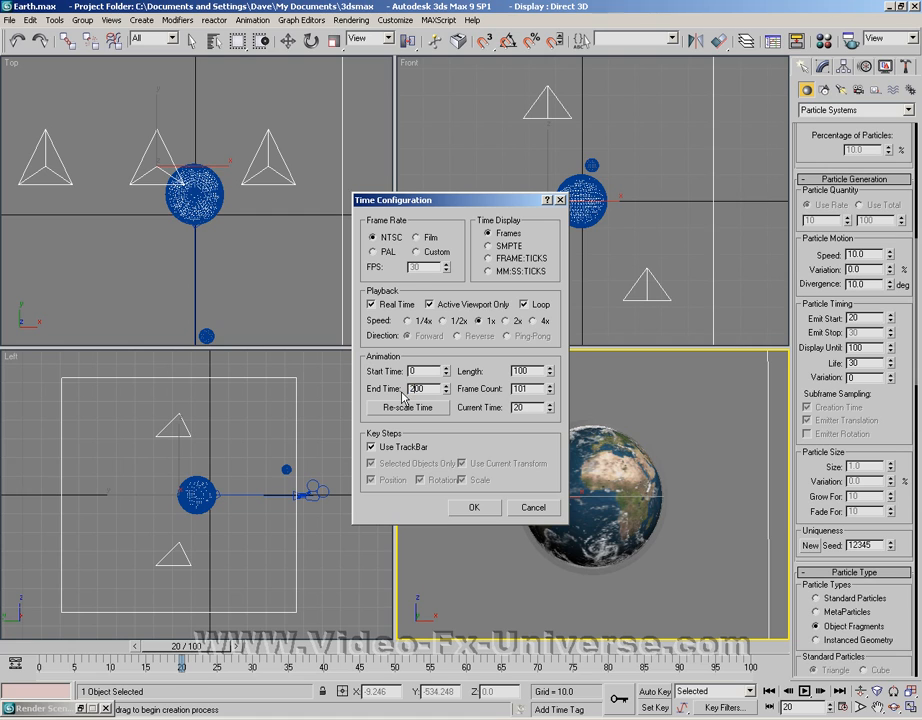
pyautogui.click(475, 507)
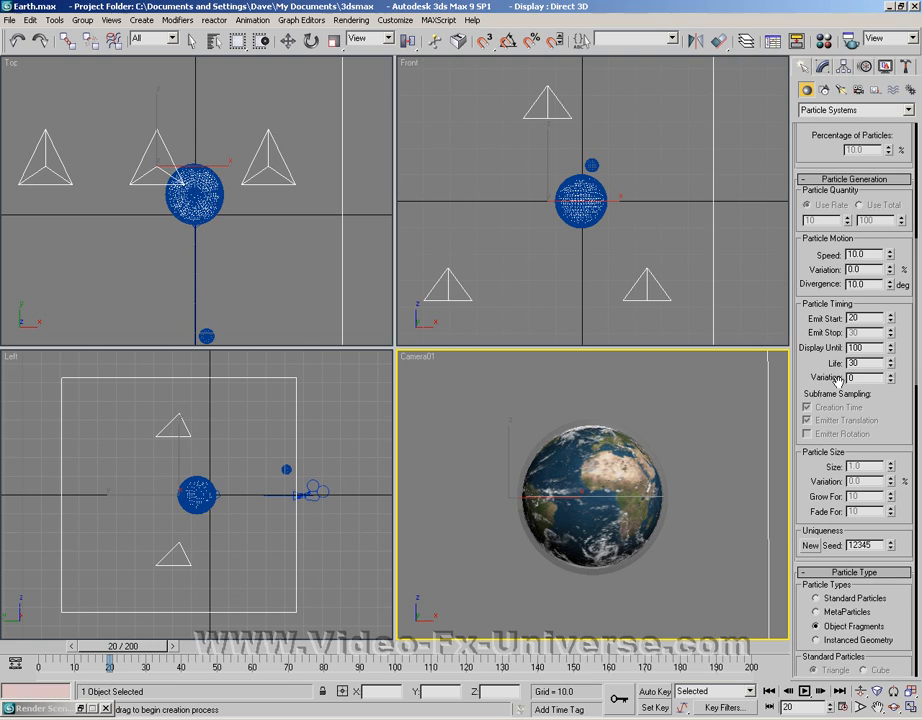
# - Set PArray Display Until to 200 and Life to 180, then preview late frames
pyautogui.tripleClick(855, 363)
pyautogui.write('180')
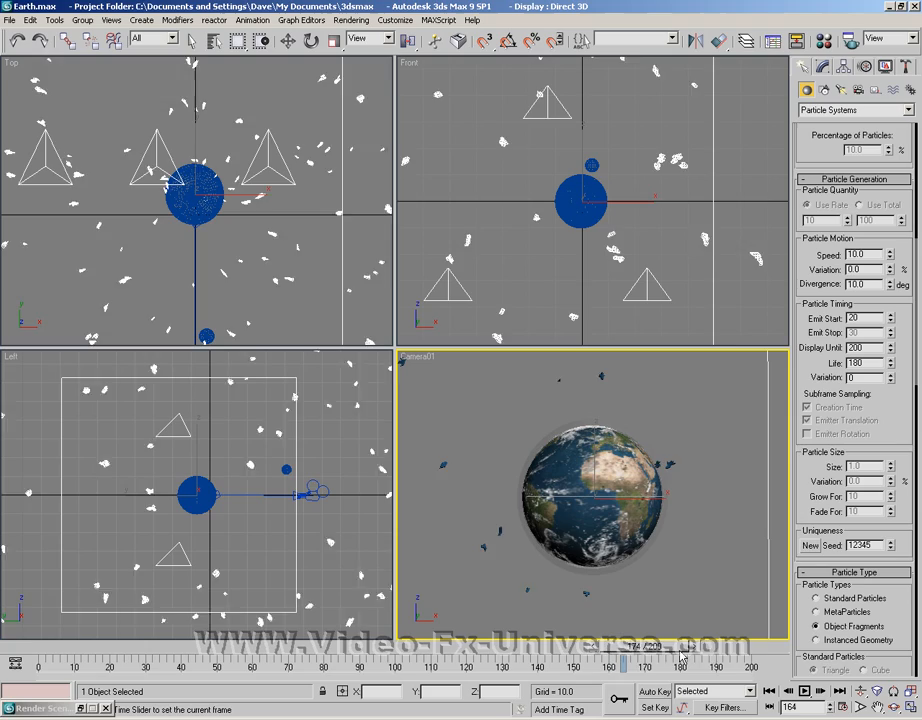
pyautogui.moveTo(680, 645); pyautogui.dragTo(380, 645)
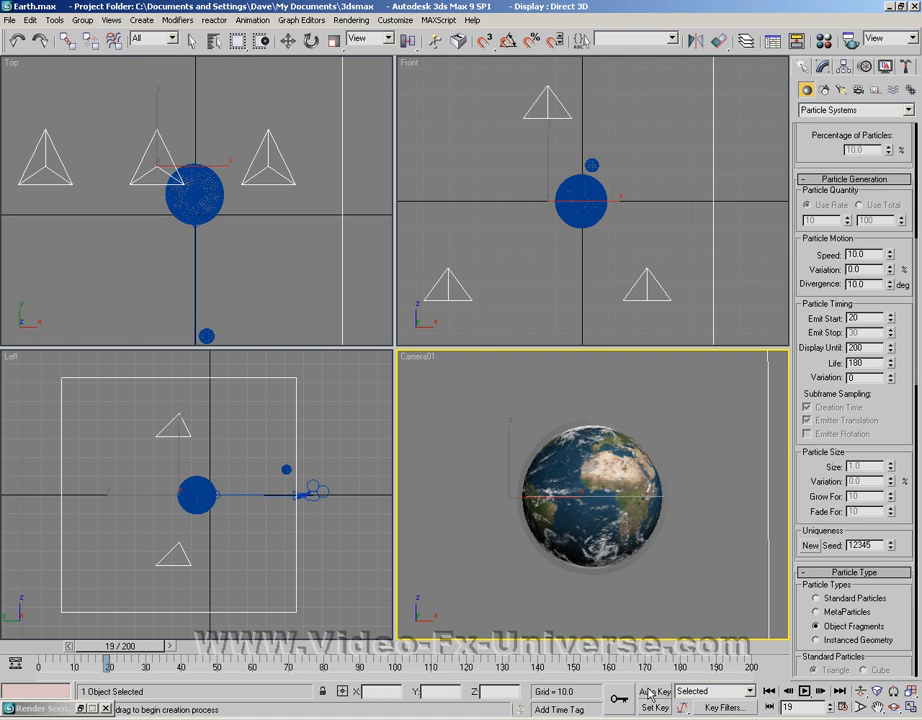
# - Enable Auto Key and select the atmosphere, clouds and Surface objects by name
pyautogui.click(650, 691)
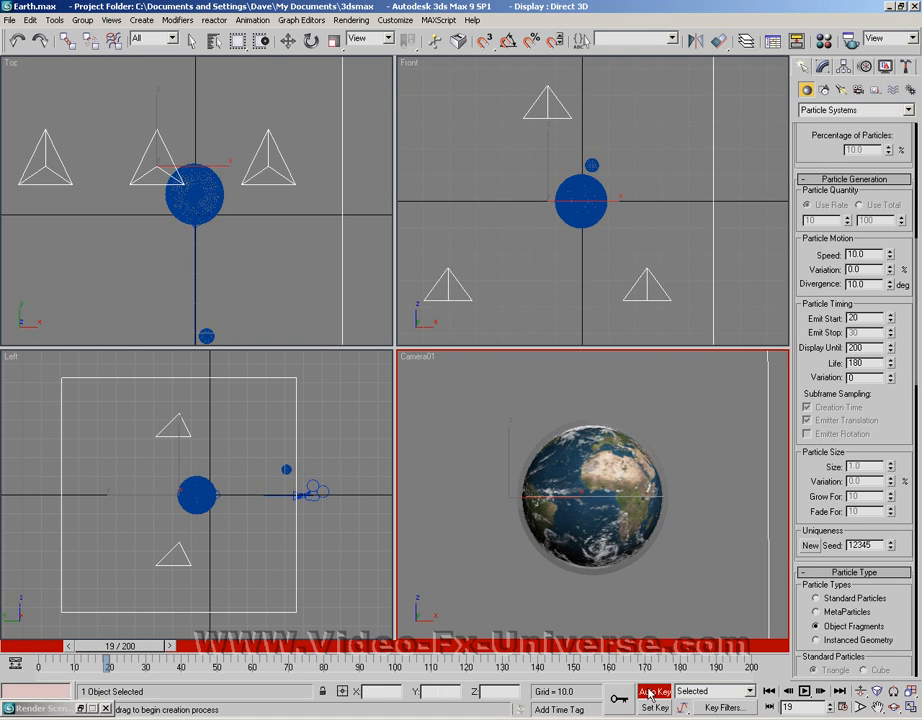
pyautogui.click(213, 39)
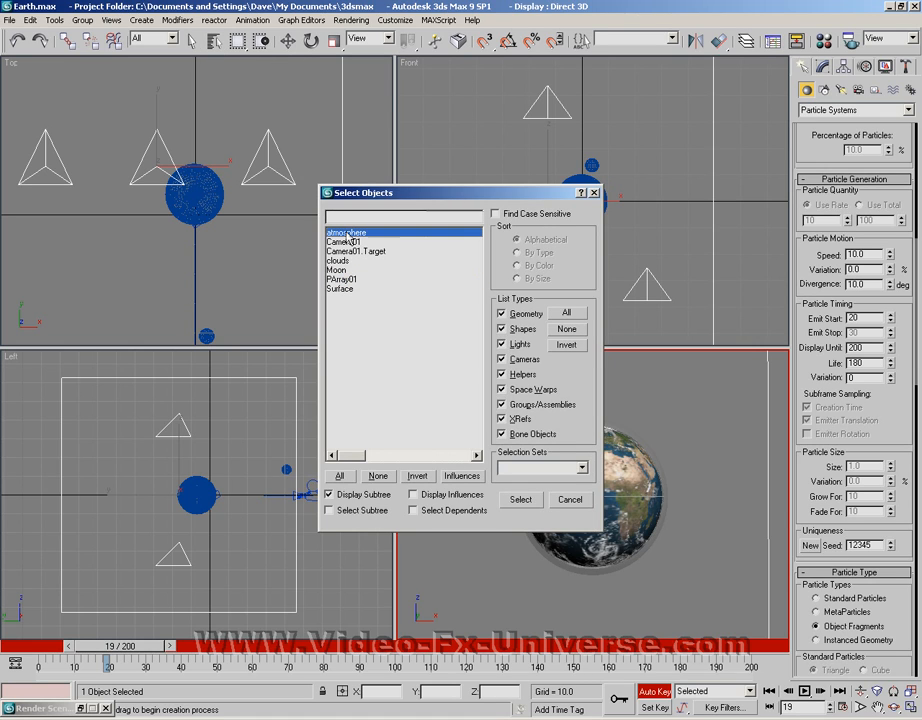
pyautogui.click(338, 261)
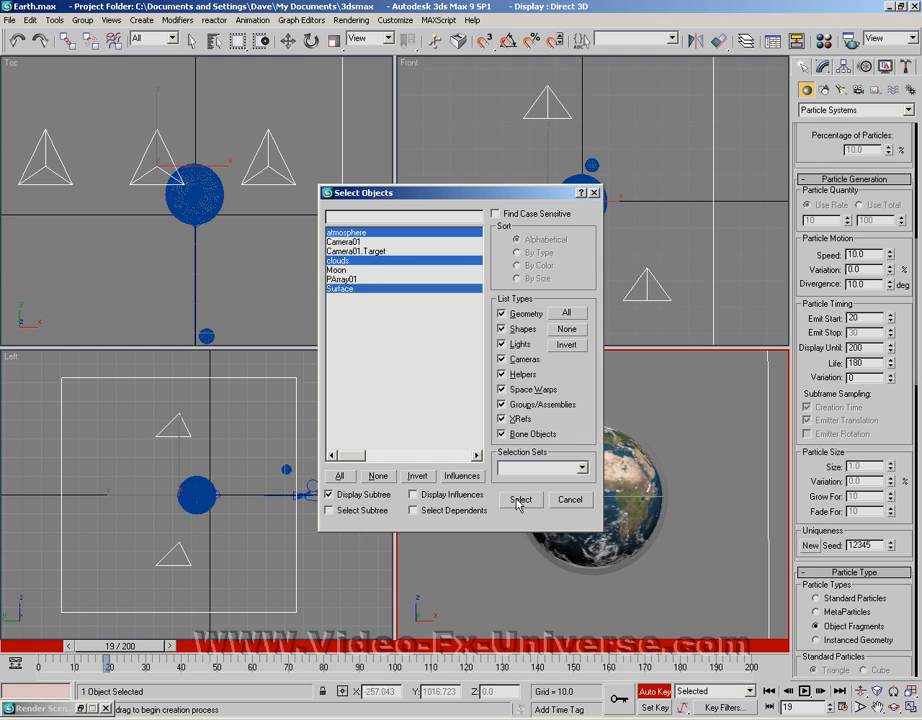
pyautogui.click(520, 499)
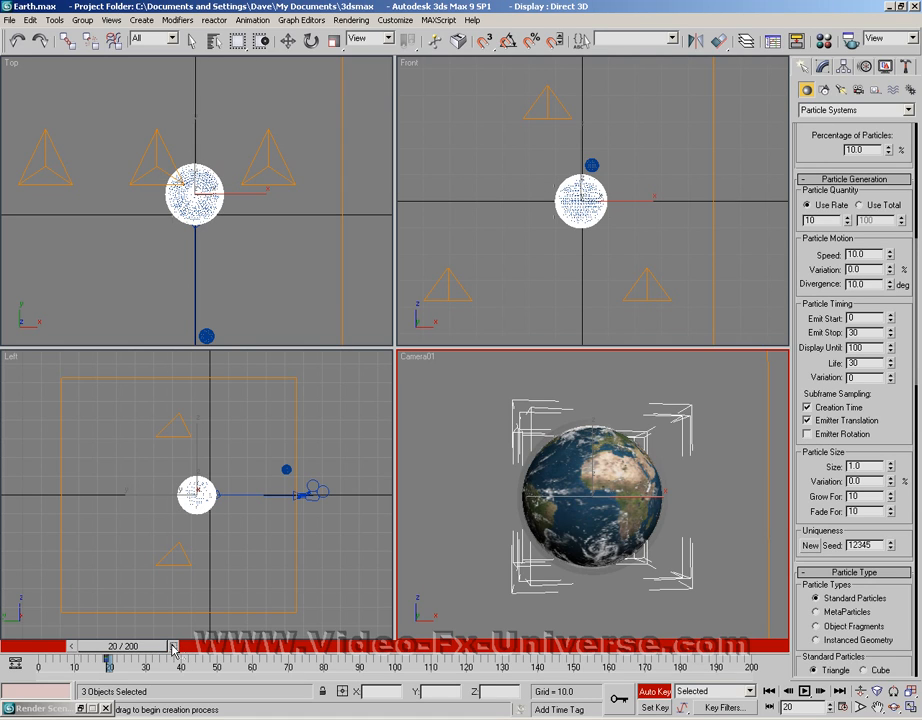
# - Key the three Earth layers to By Object visibility 0 via Object Properties
pyautogui.click(288, 40)
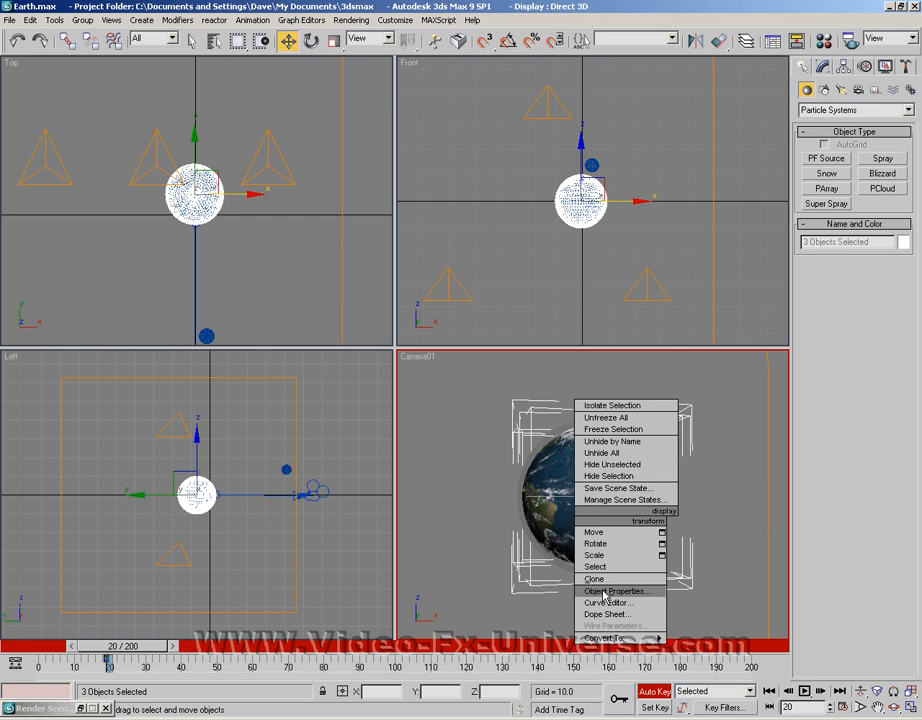
pyautogui.click(616, 590)
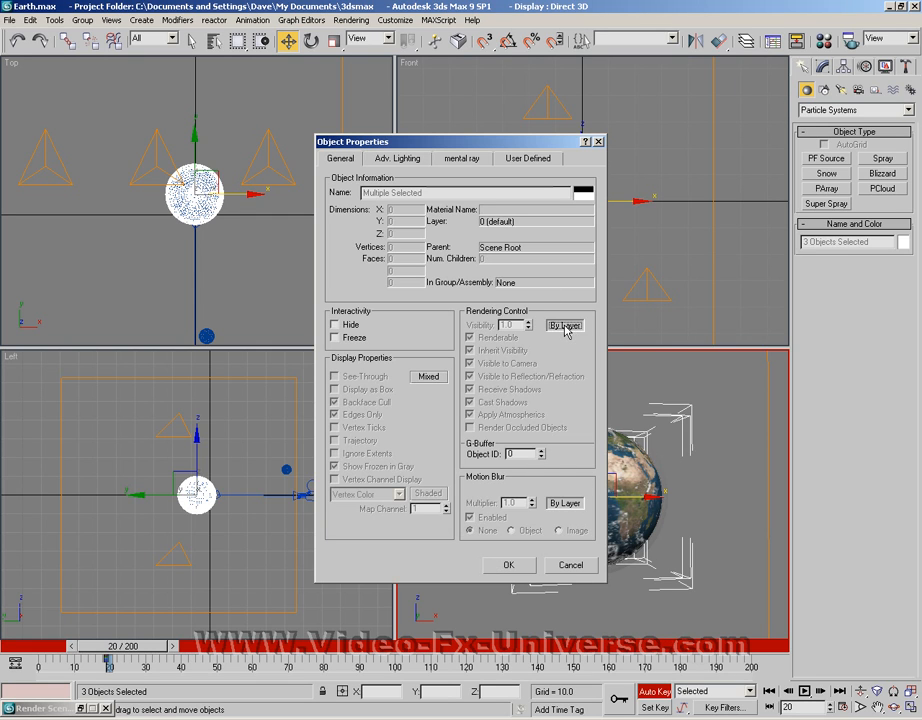
pyautogui.click(564, 324)
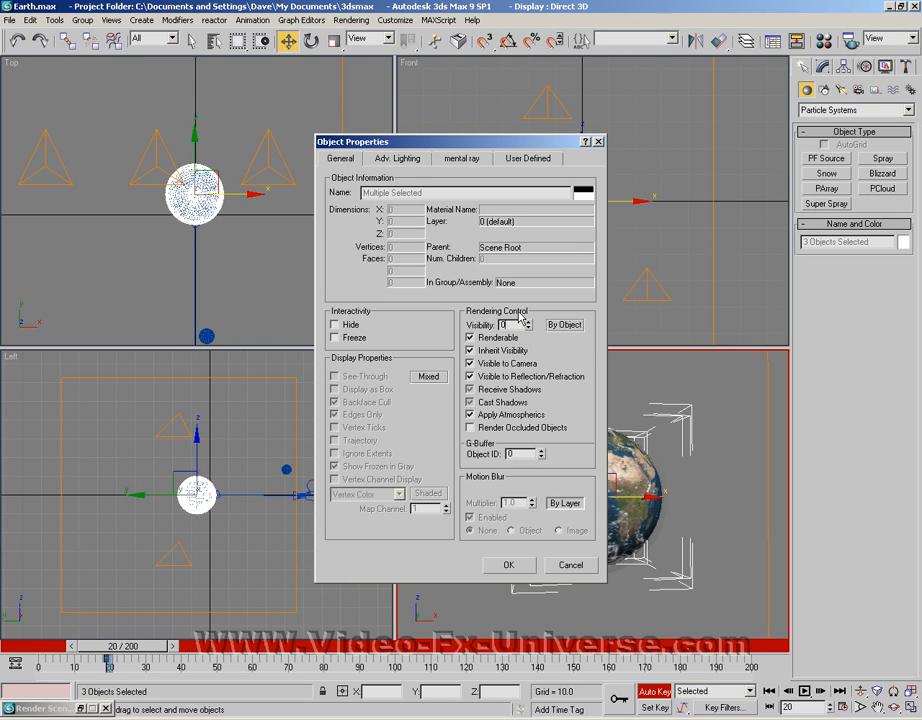
pyautogui.moveTo(531, 517)
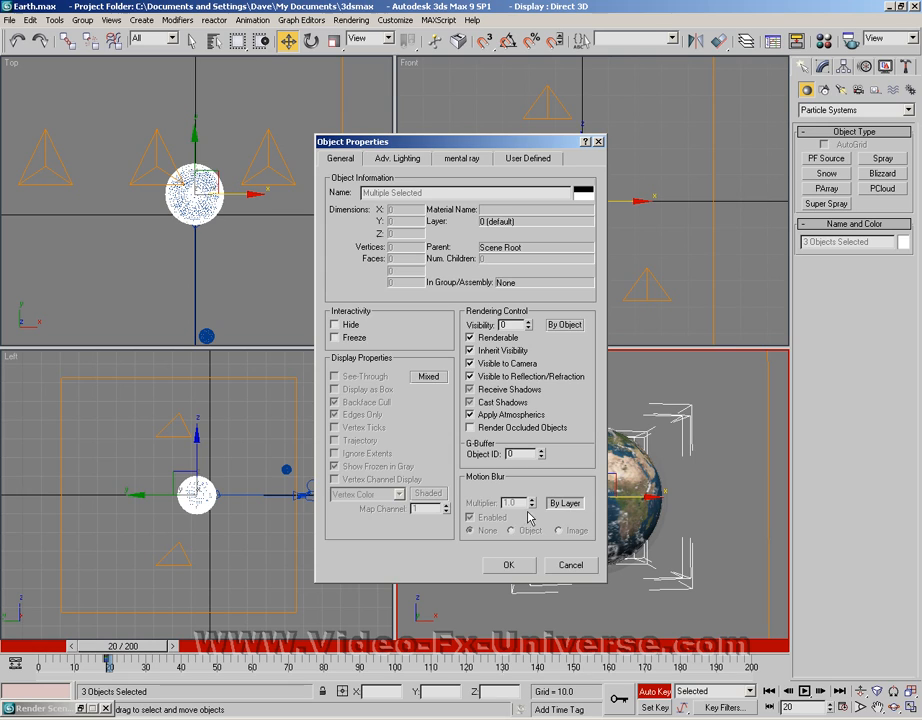
pyautogui.click(508, 565)
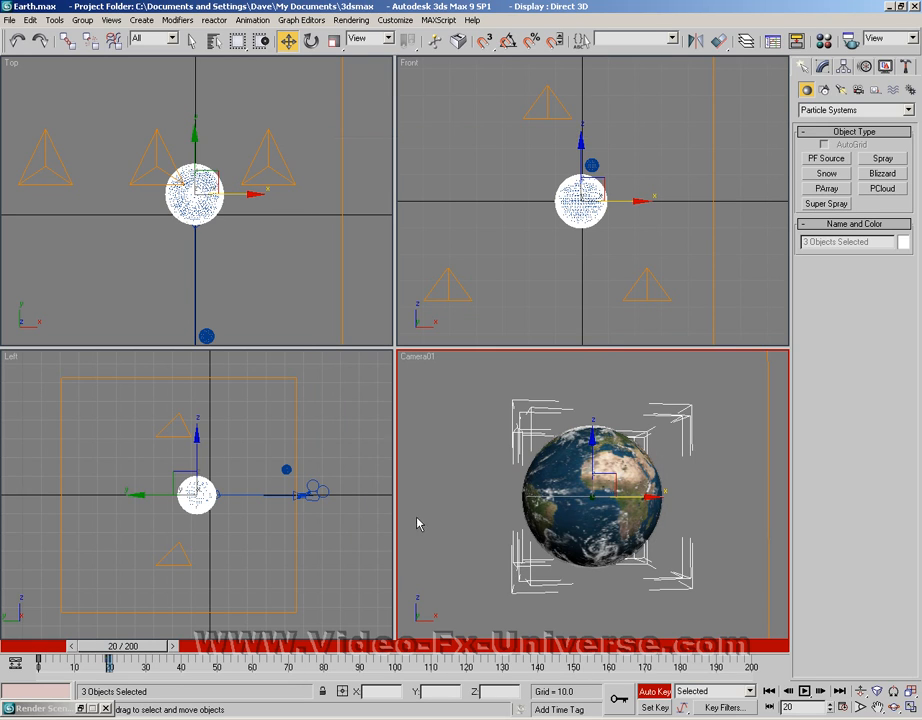
pyautogui.moveTo(405, 570)
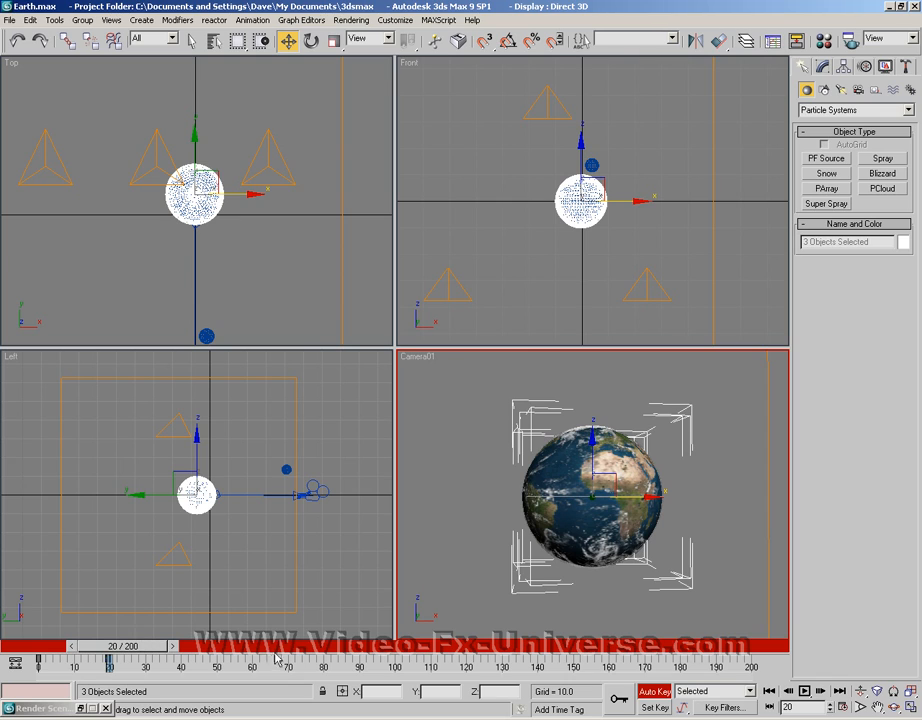
# - Scrub through the explosion and settle on frame 41
pyautogui.moveTo(110, 661); pyautogui.dragTo(140, 661)
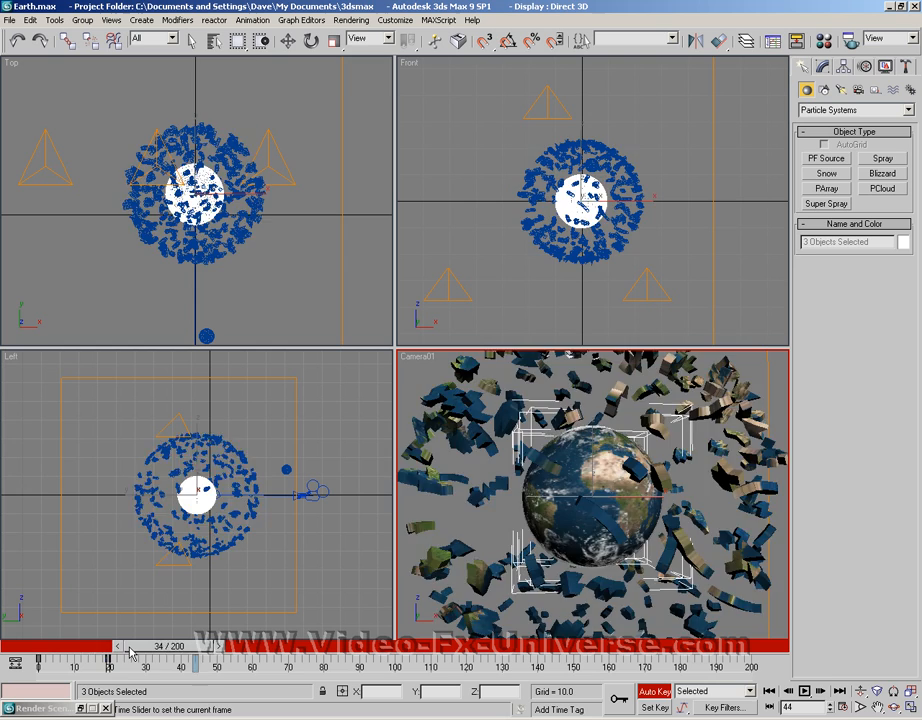
pyautogui.moveTo(130, 659); pyautogui.dragTo(113, 659)
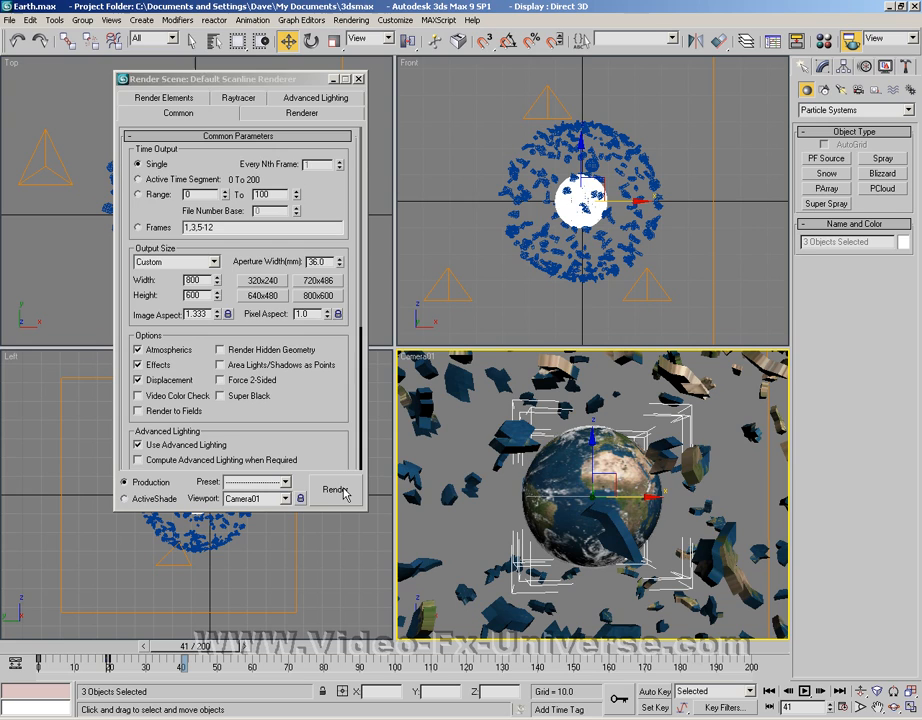
# - Render frame 41 from Camera01, check the fragments-only result, and close the window
pyautogui.click(334, 489)
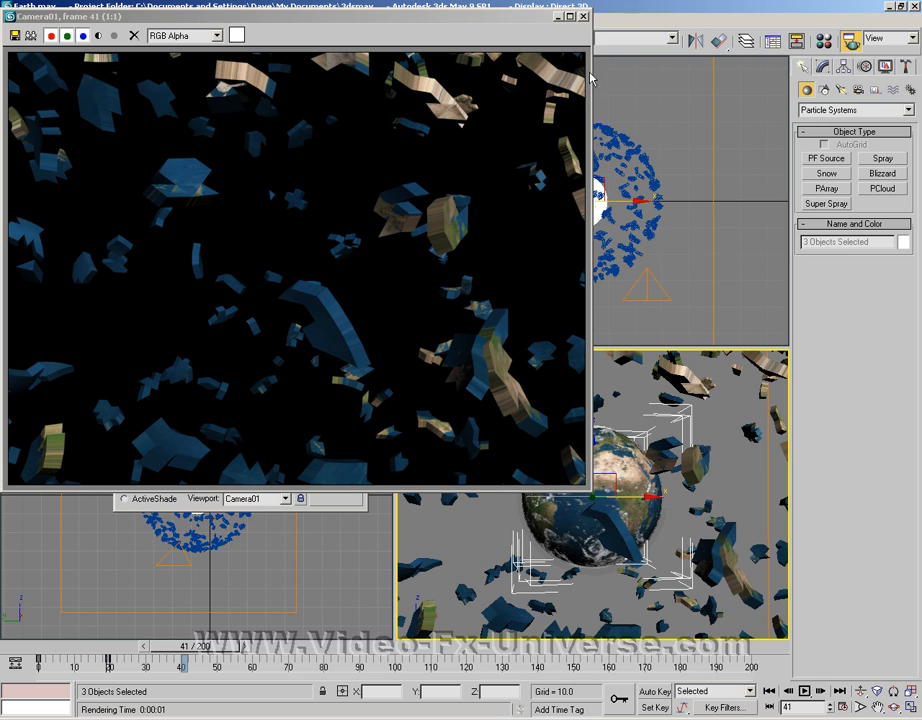
pyautogui.click(583, 16)
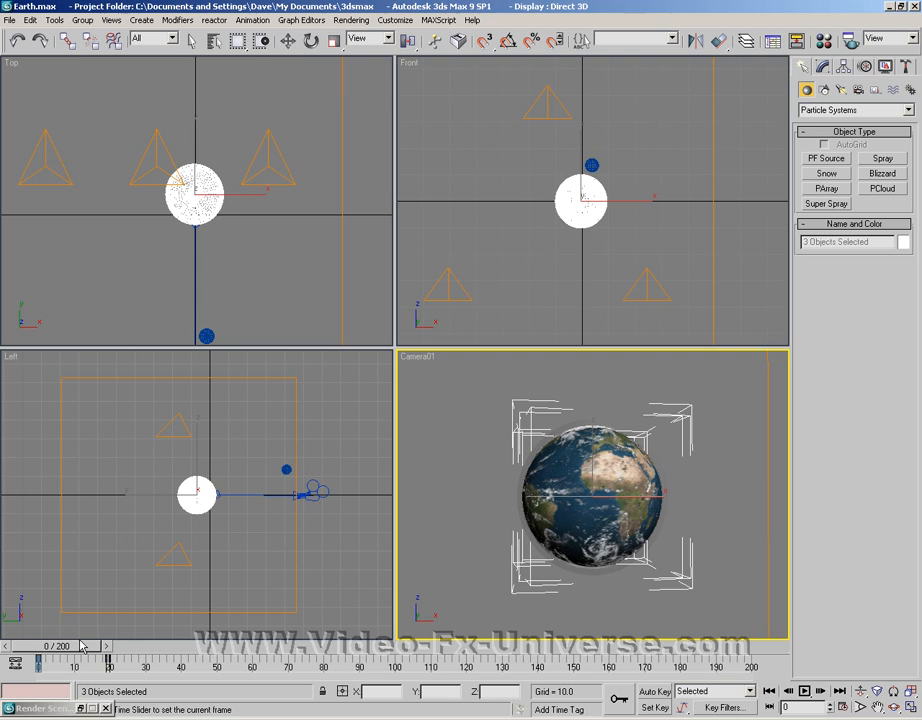
# - With Auto Key on, set the Earth layers' visibility to 1.0 at frame 0
pyautogui.click(287, 40)
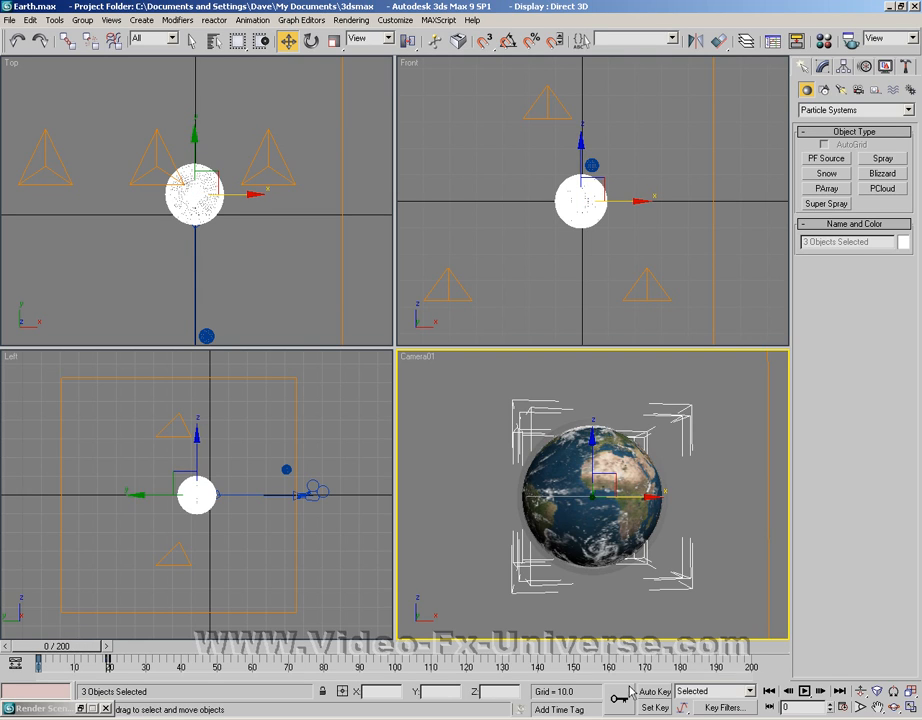
pyautogui.click(654, 691)
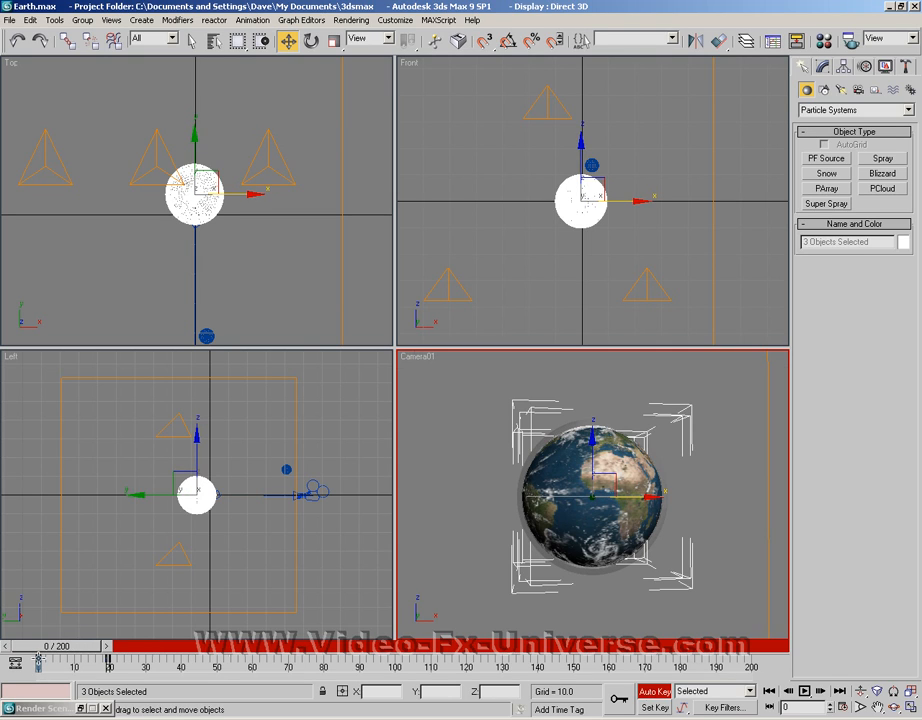
pyautogui.rightClick(595, 490)
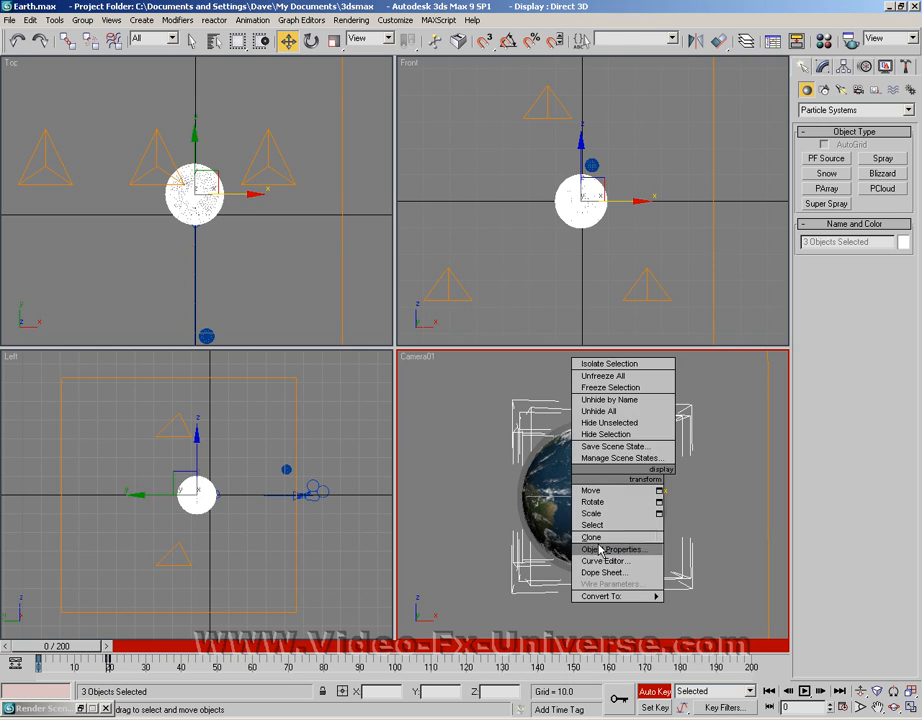
pyautogui.click(606, 549)
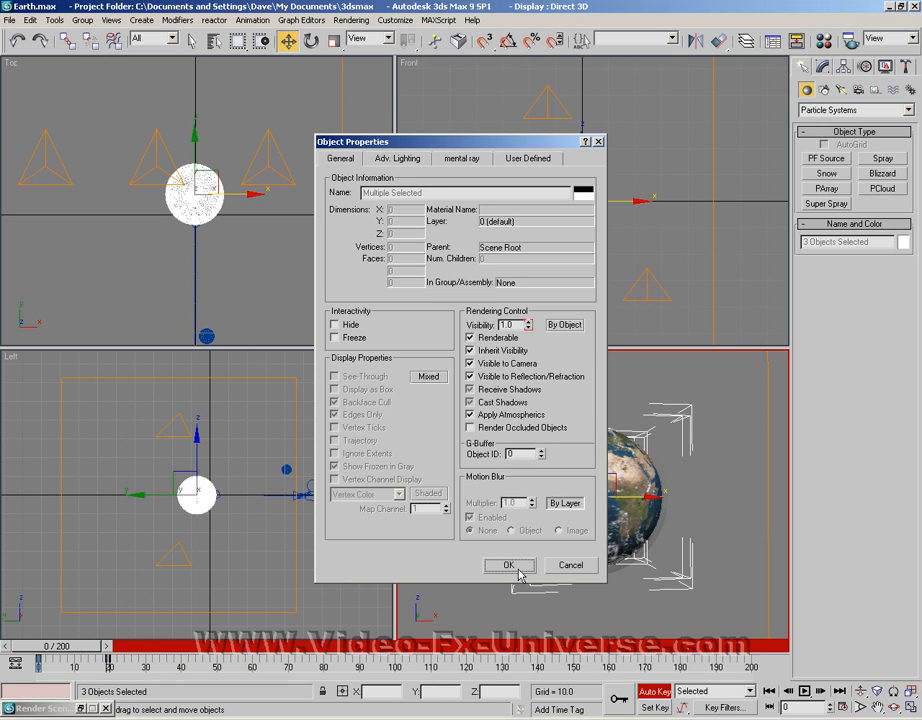
pyautogui.click(508, 565)
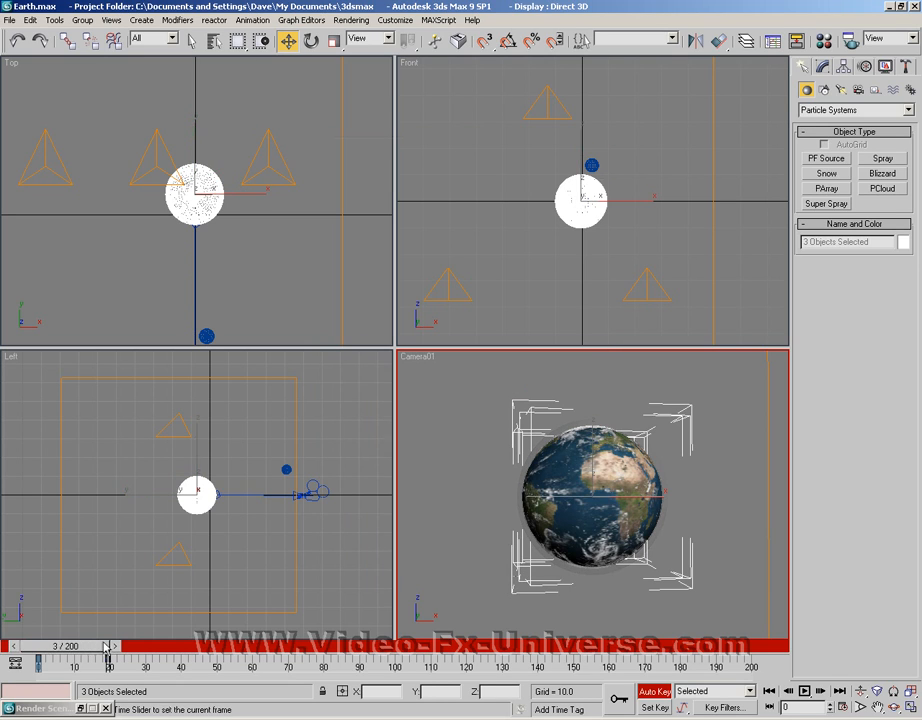